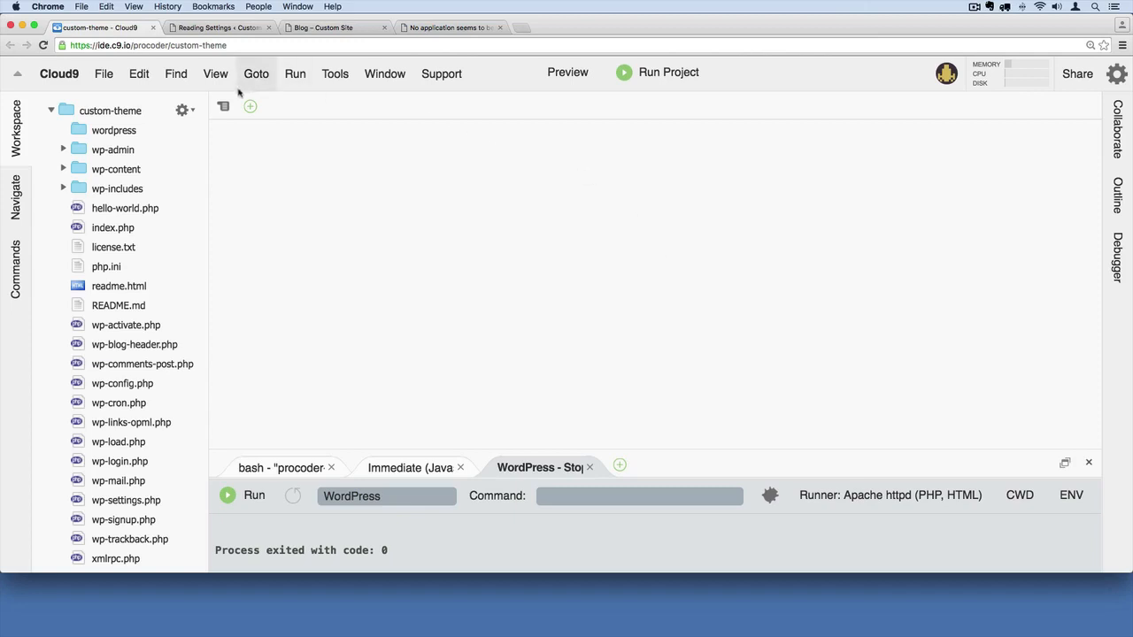
mouse_move(739, 112)
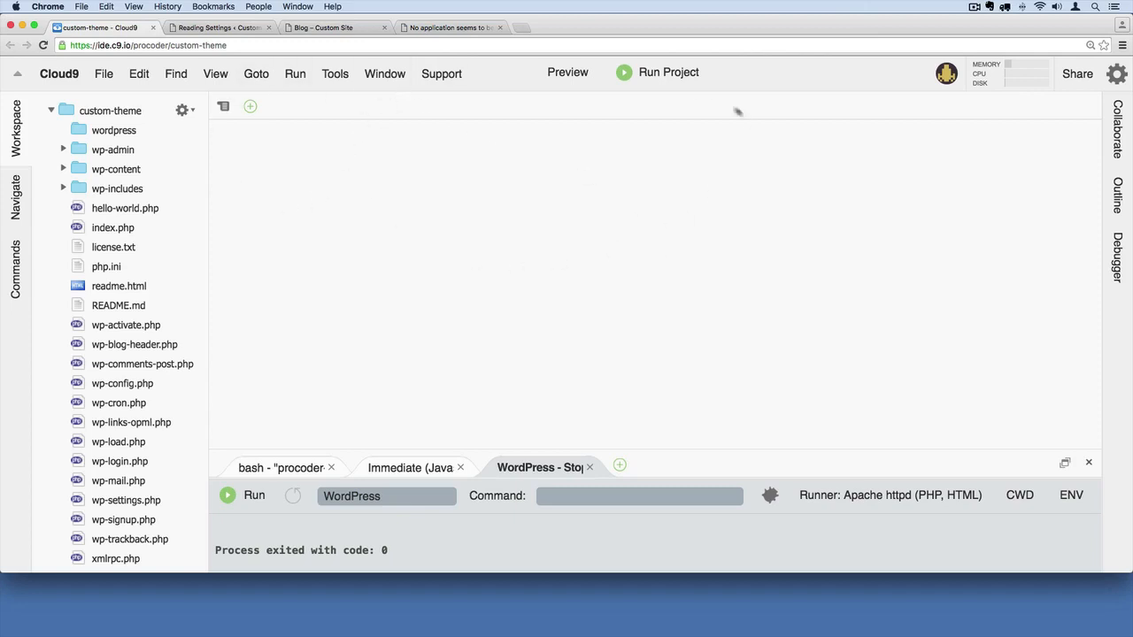
Step: Run the WordPress project and open the served site URL in the browser
click(669, 72)
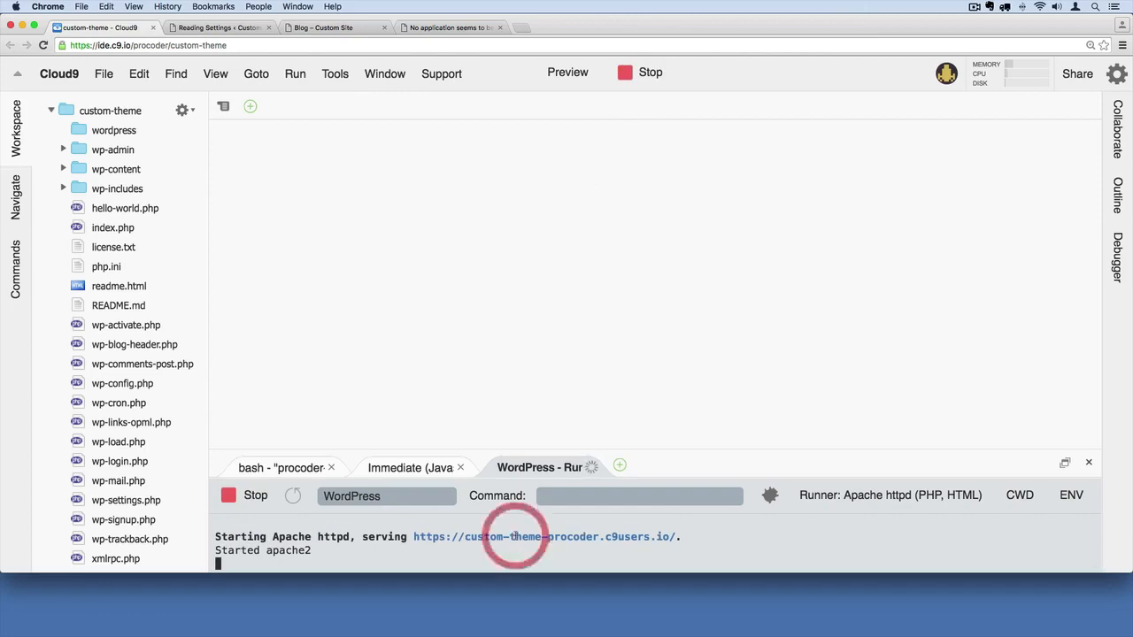
click(546, 536)
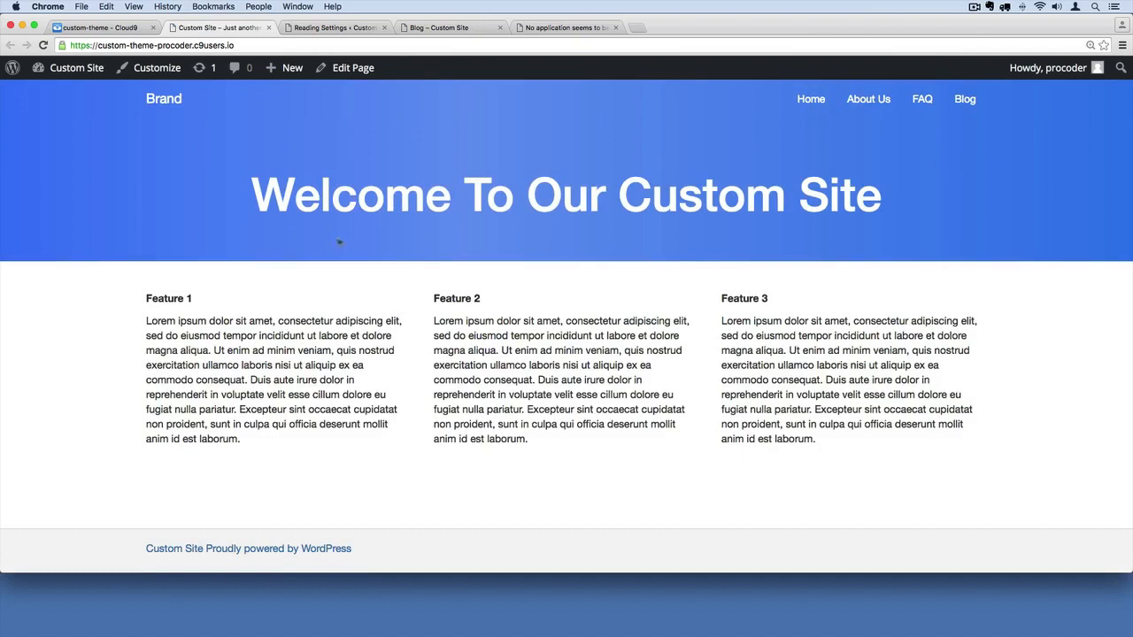
mouse_move(163, 98)
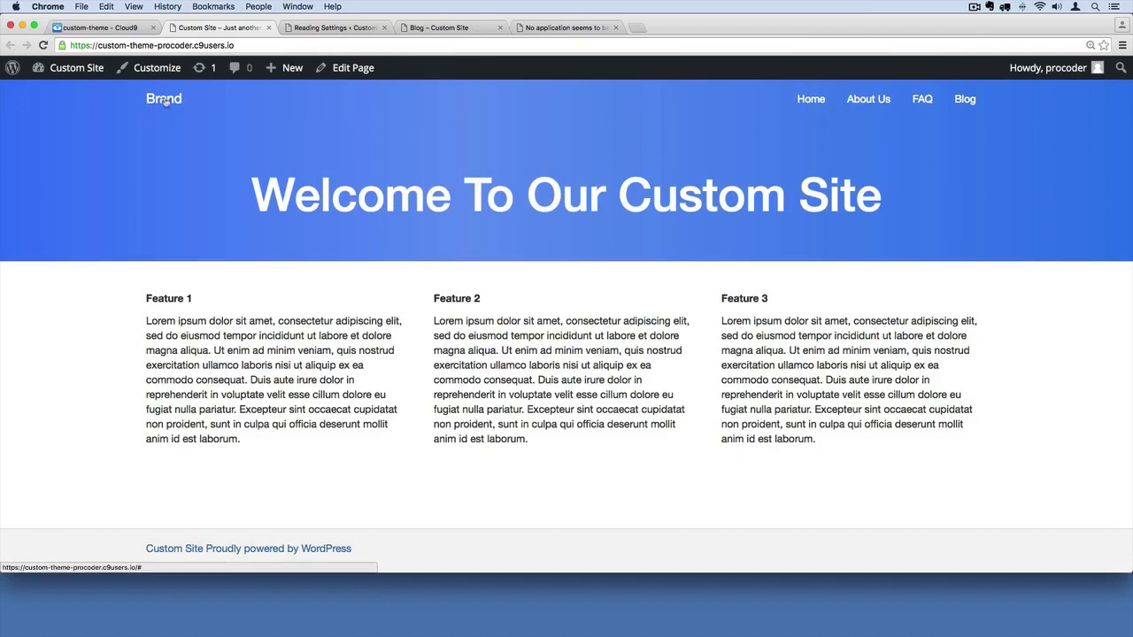
mouse_move(209, 110)
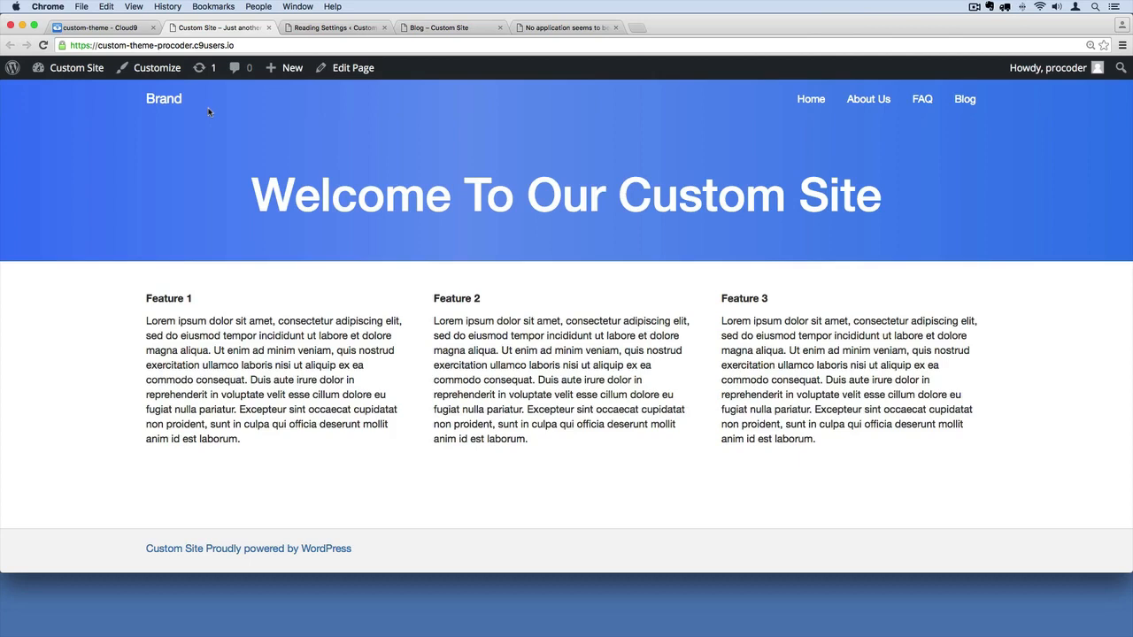
mouse_move(644, 111)
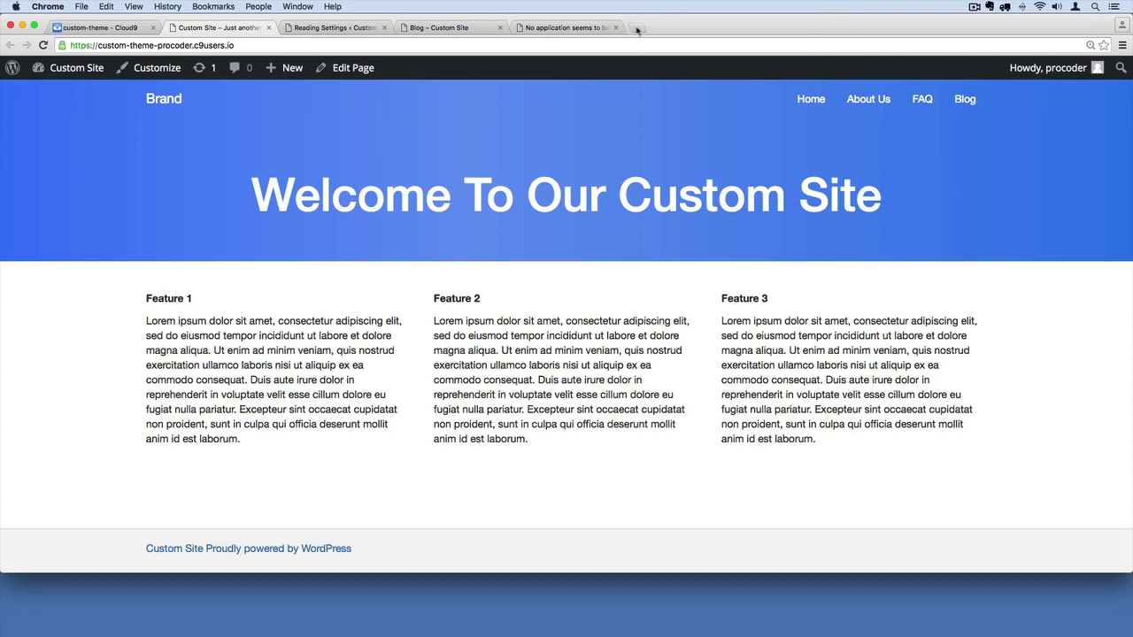
mouse_move(637, 28)
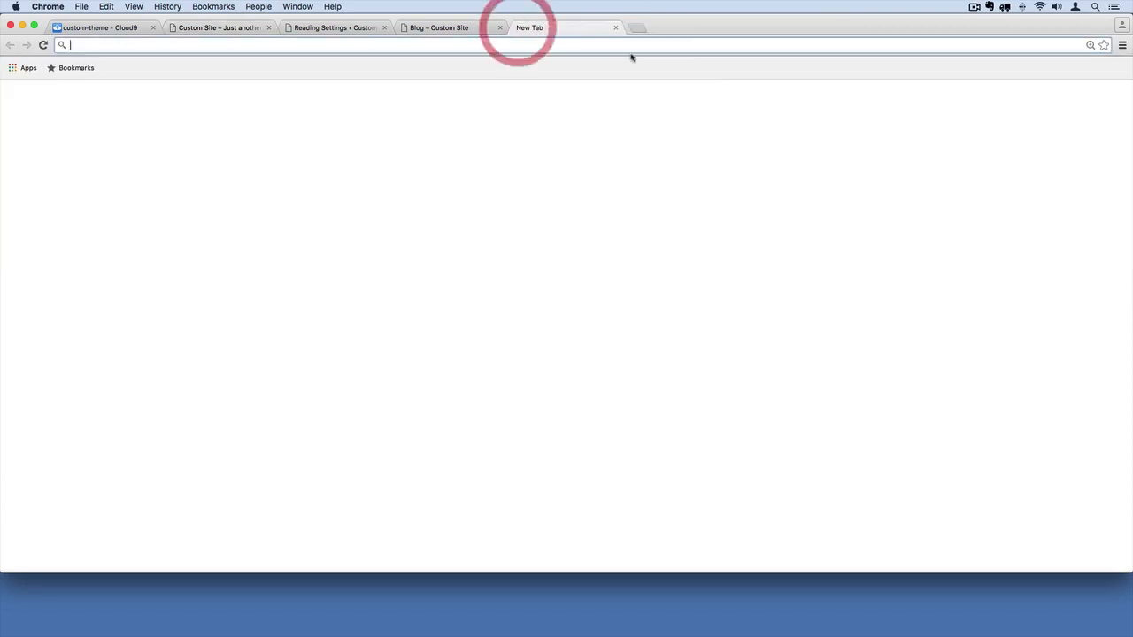
Step: Search for 'google fonts' in a new tab and open the Google Fonts result
text(google fonts)
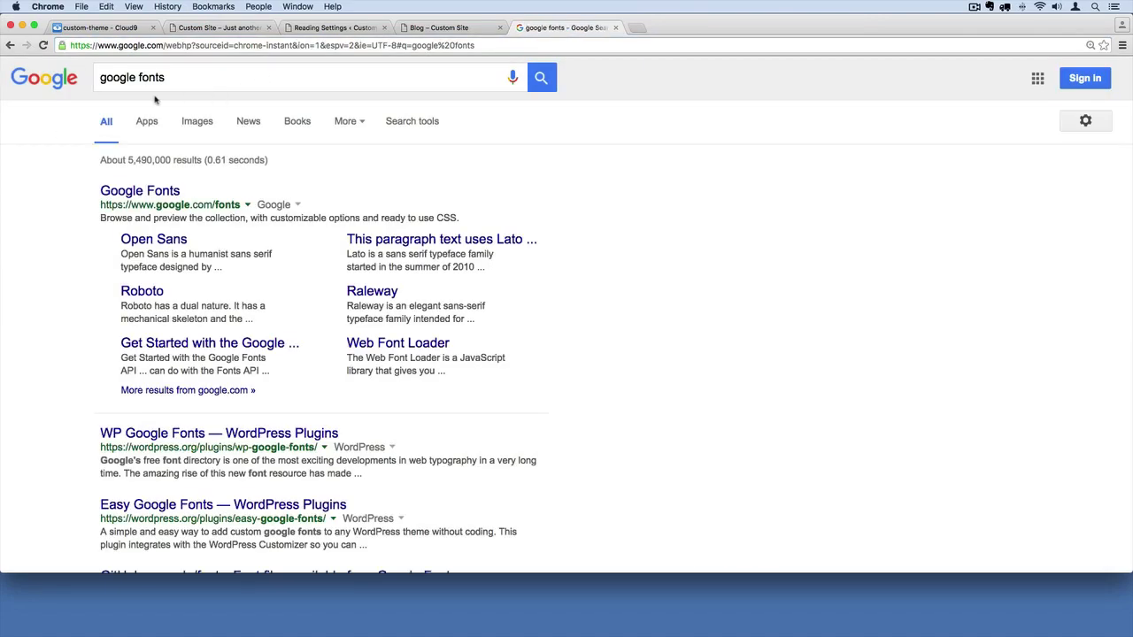
mouse_move(120, 100)
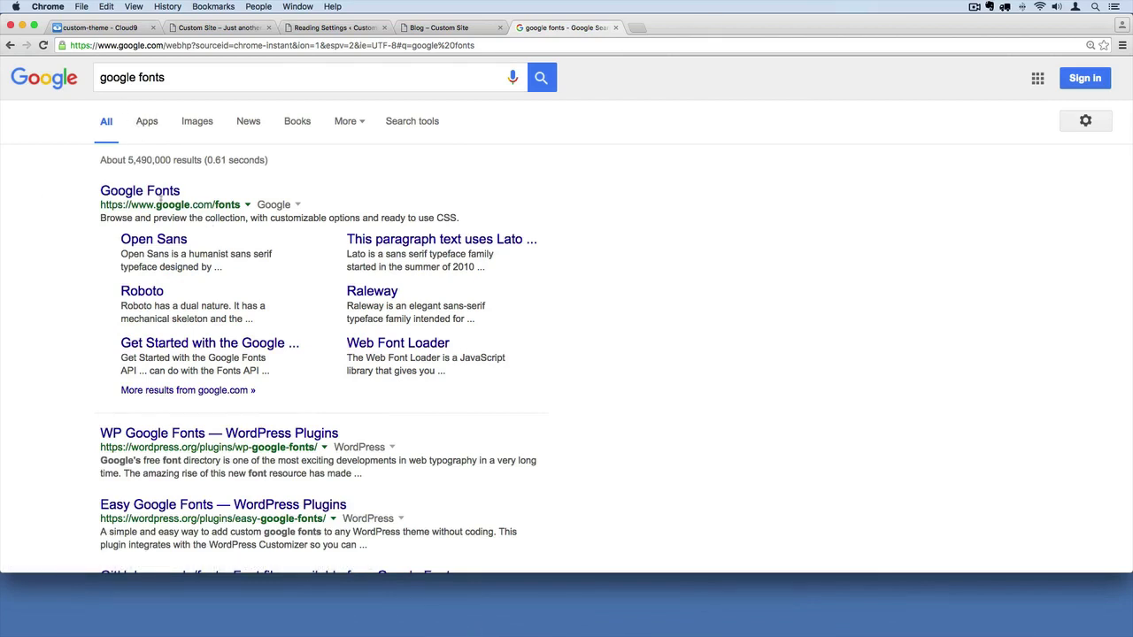
click(139, 190)
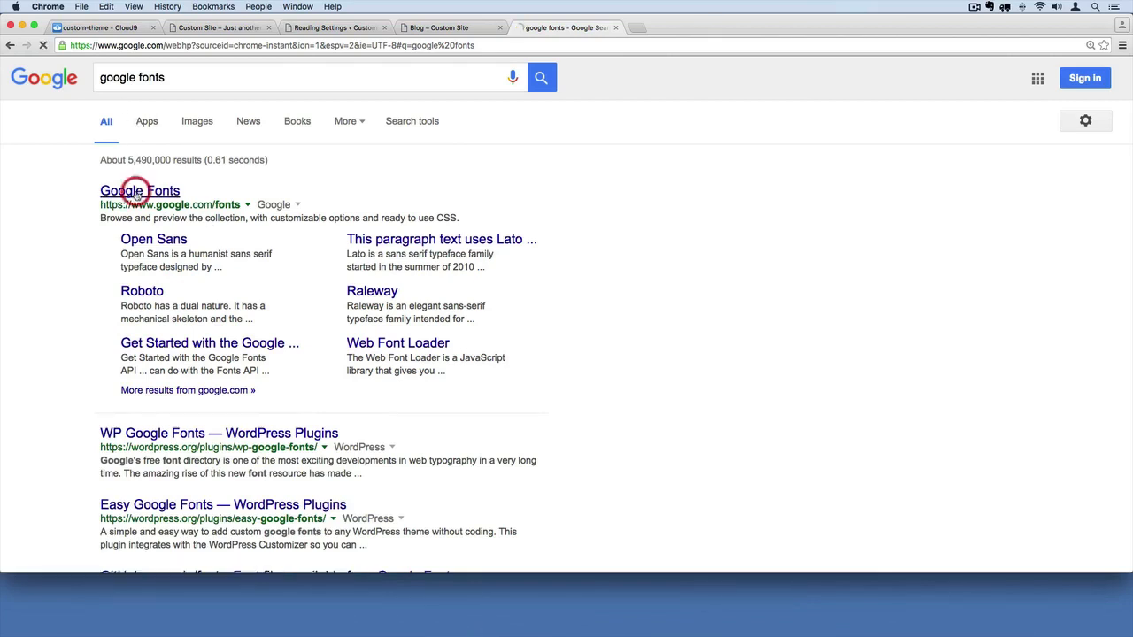
Step: Add Montserrat to the Google Fonts collection and open the collection's Use page
click(139, 190)
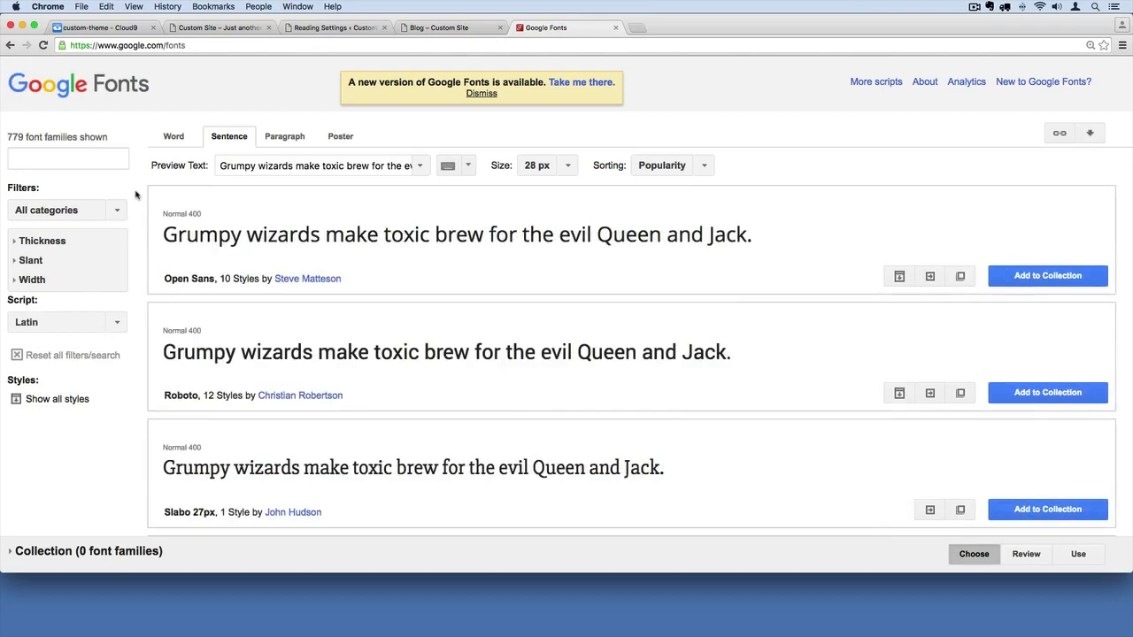
scroll(down, 3)
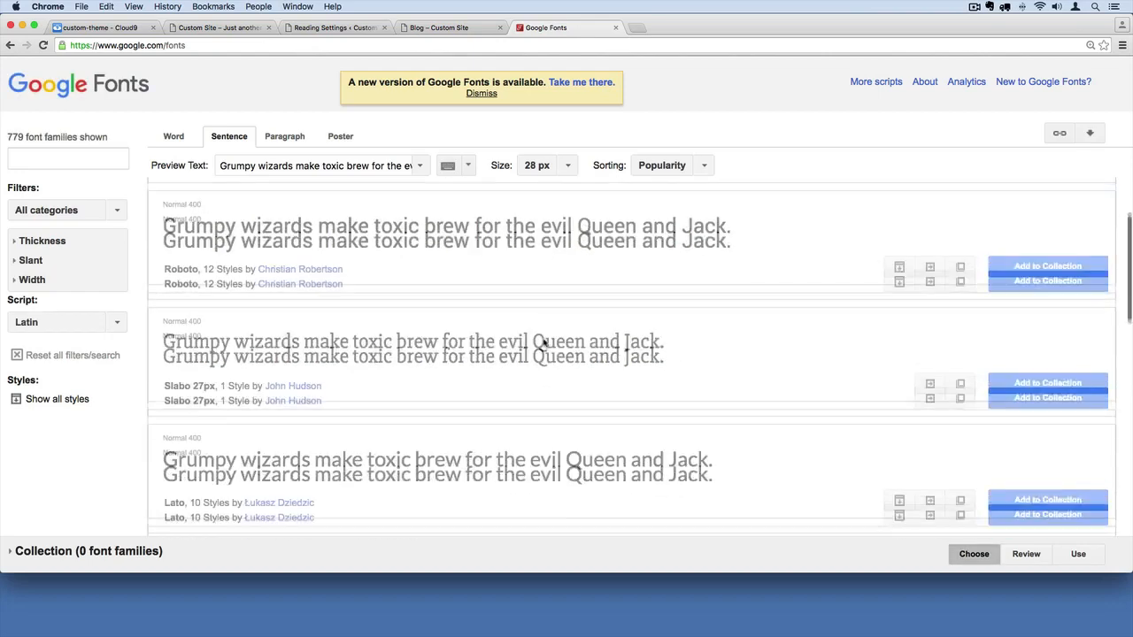
scroll(down, 3)
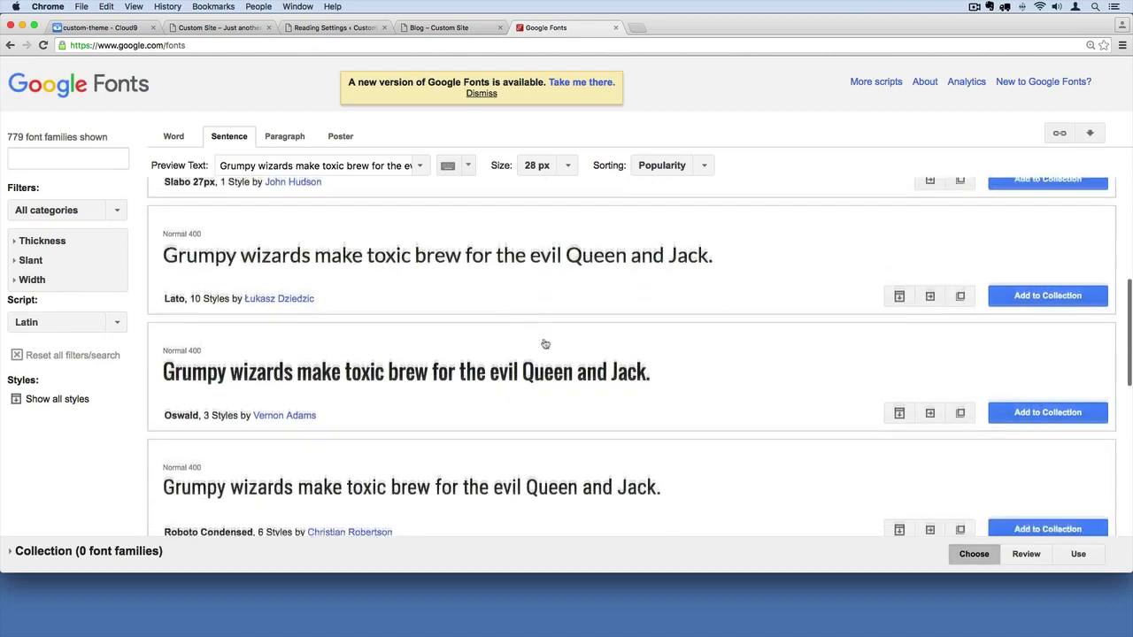
scroll(down, 3)
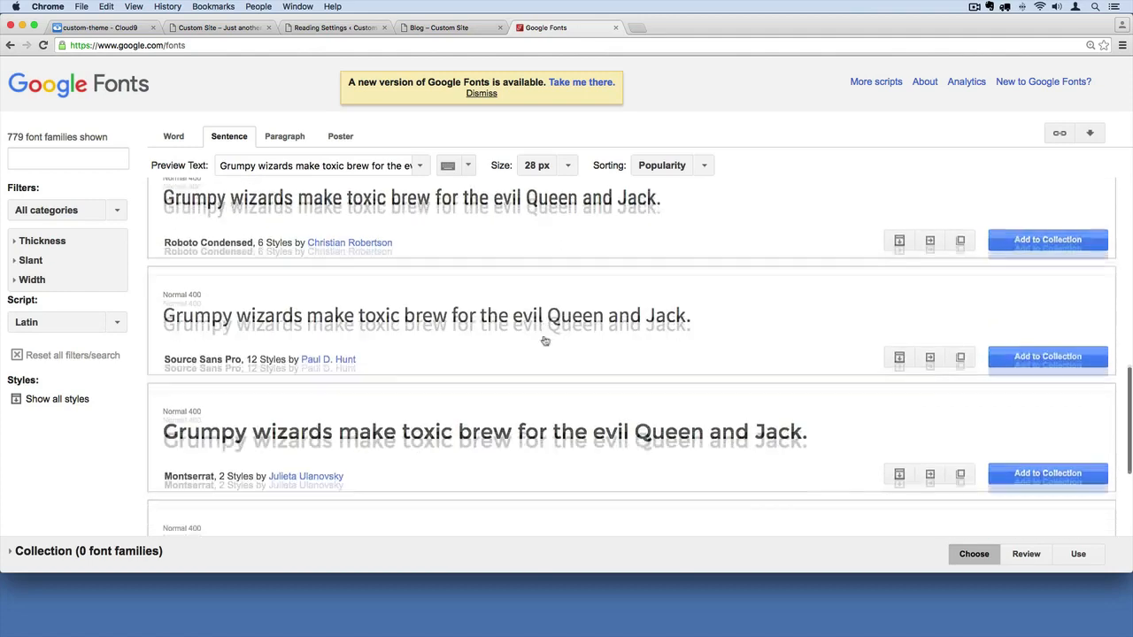
scroll(down, 3)
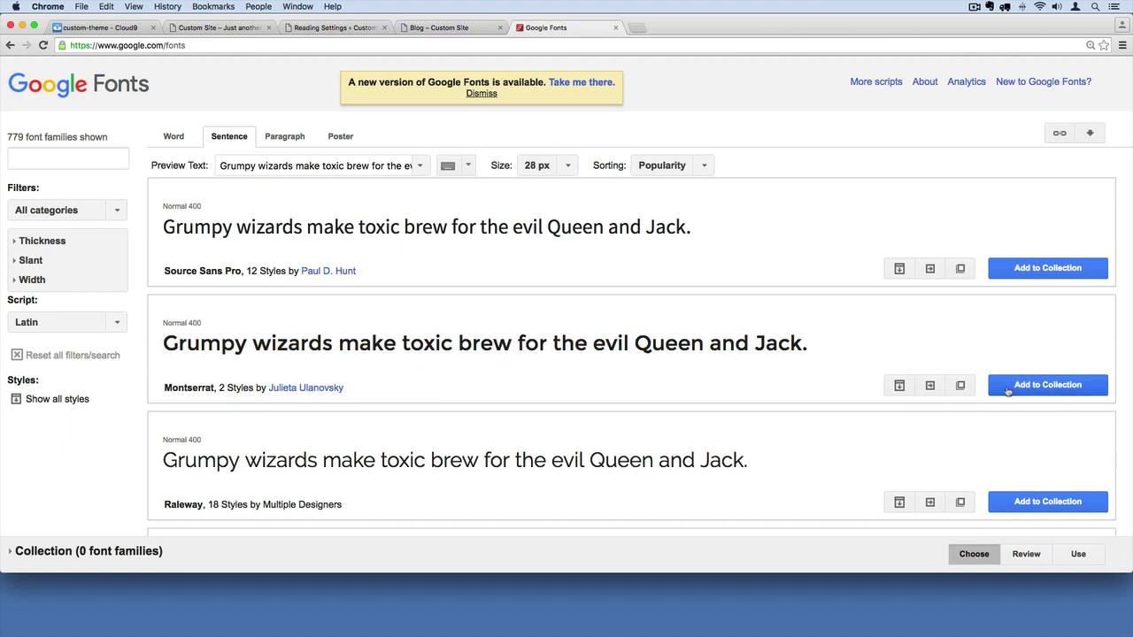
click(1047, 384)
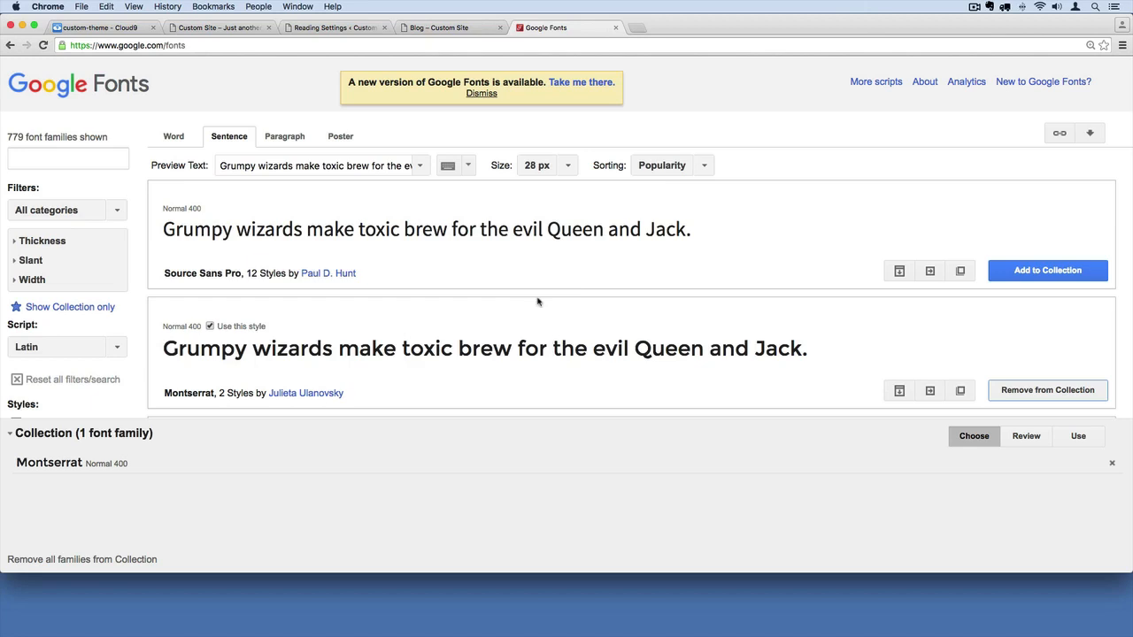
mouse_move(1033, 378)
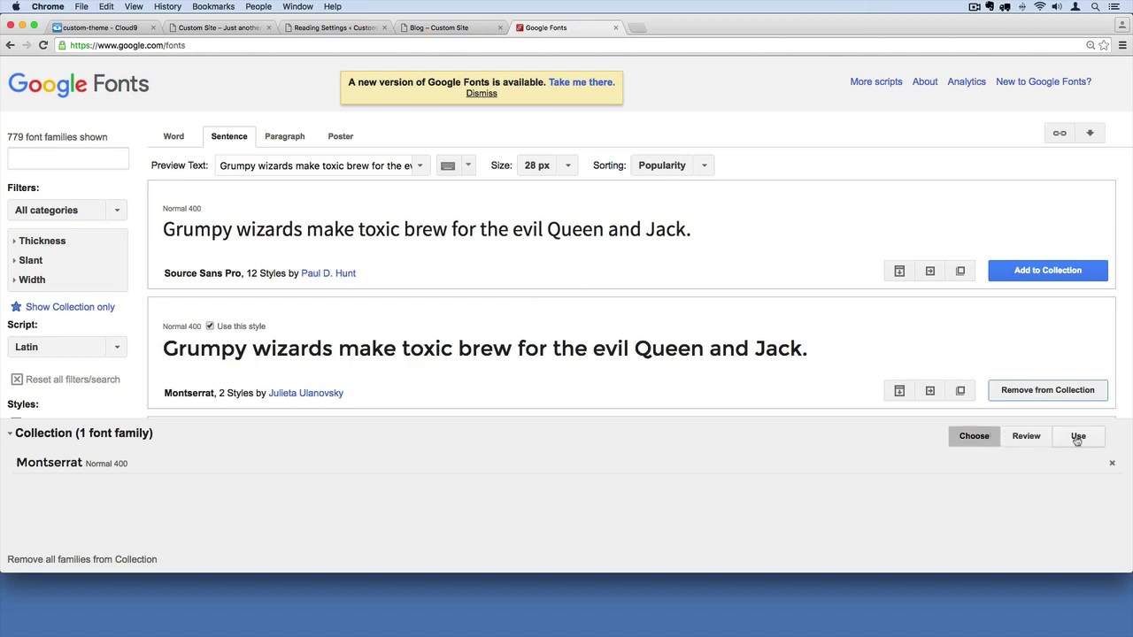
click(1078, 435)
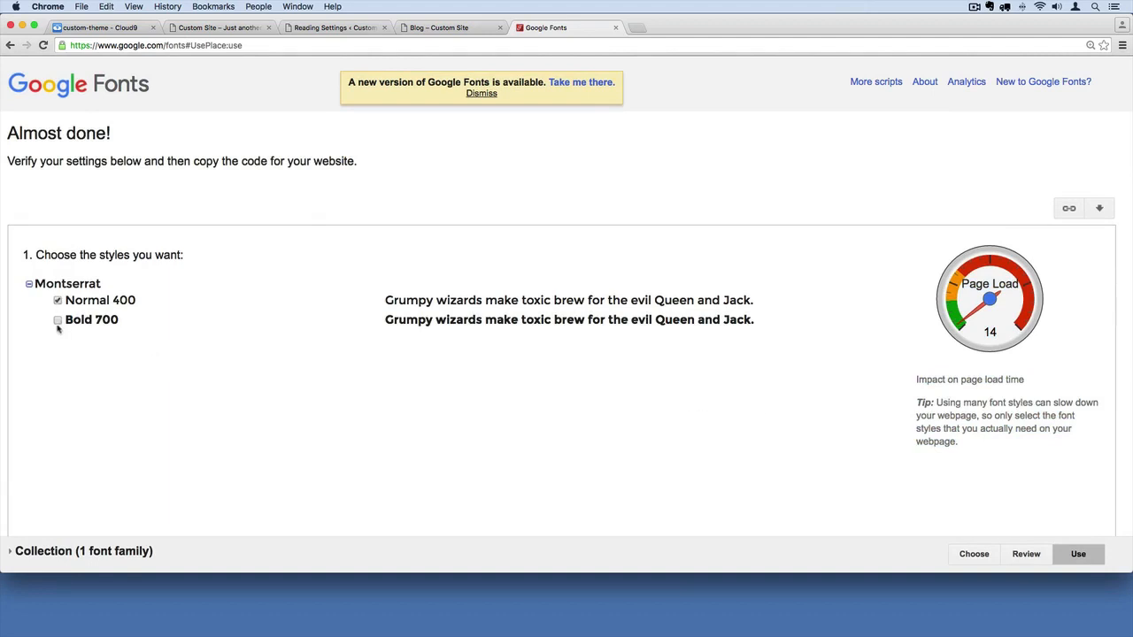
Step: Tick Montserrat Bold 700 alongside Normal 400, raising page load to 28
click(58, 320)
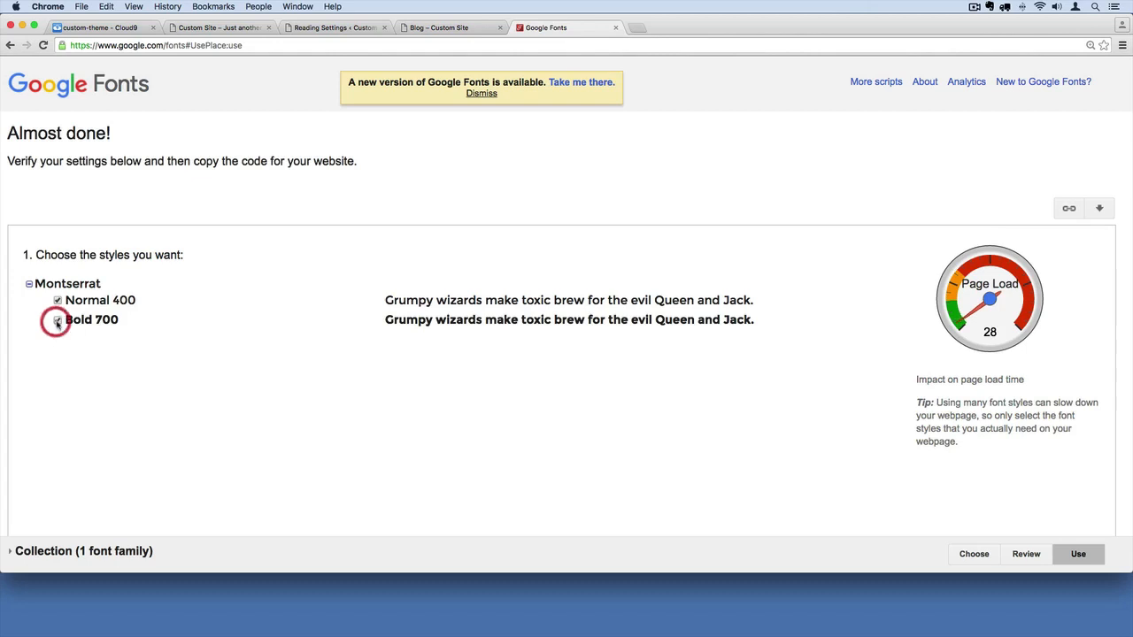
click(58, 320)
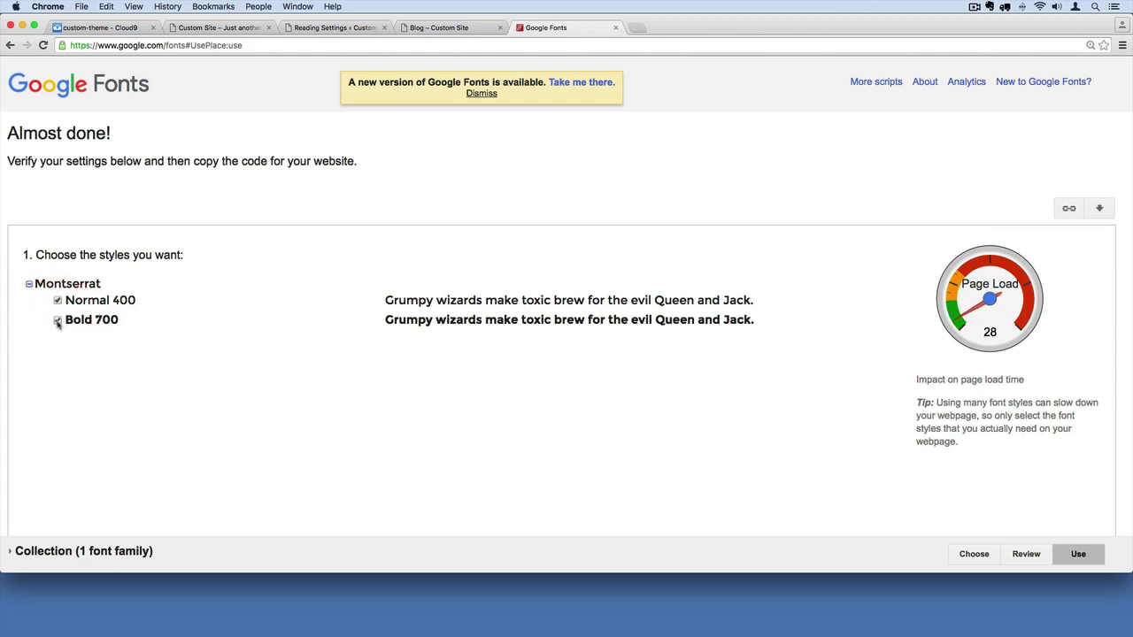
click(57, 320)
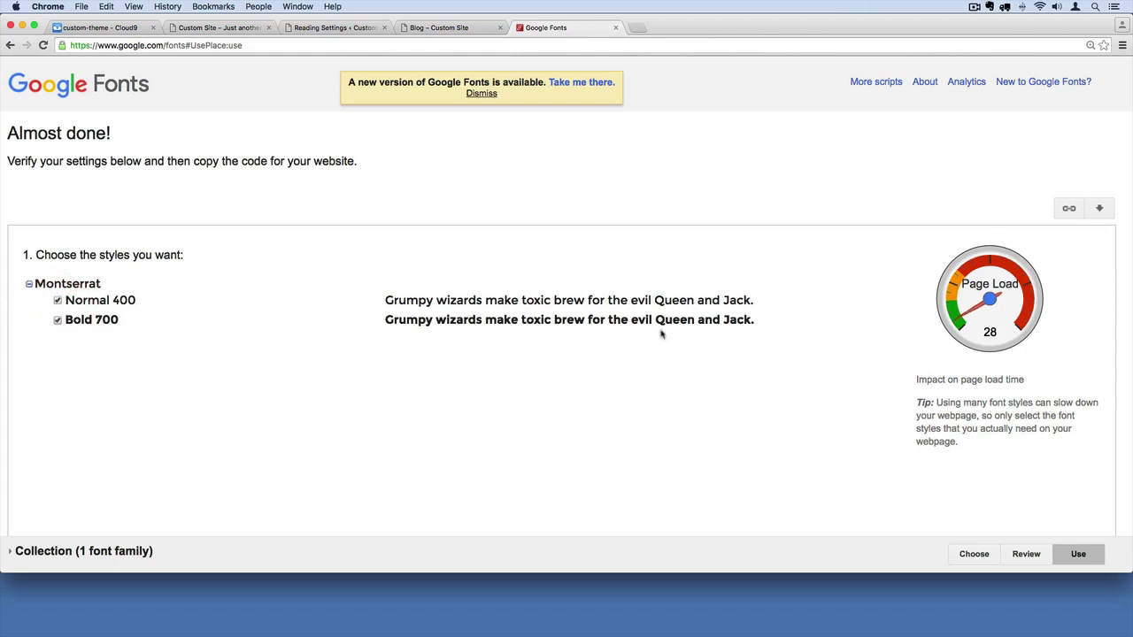
mouse_move(688, 349)
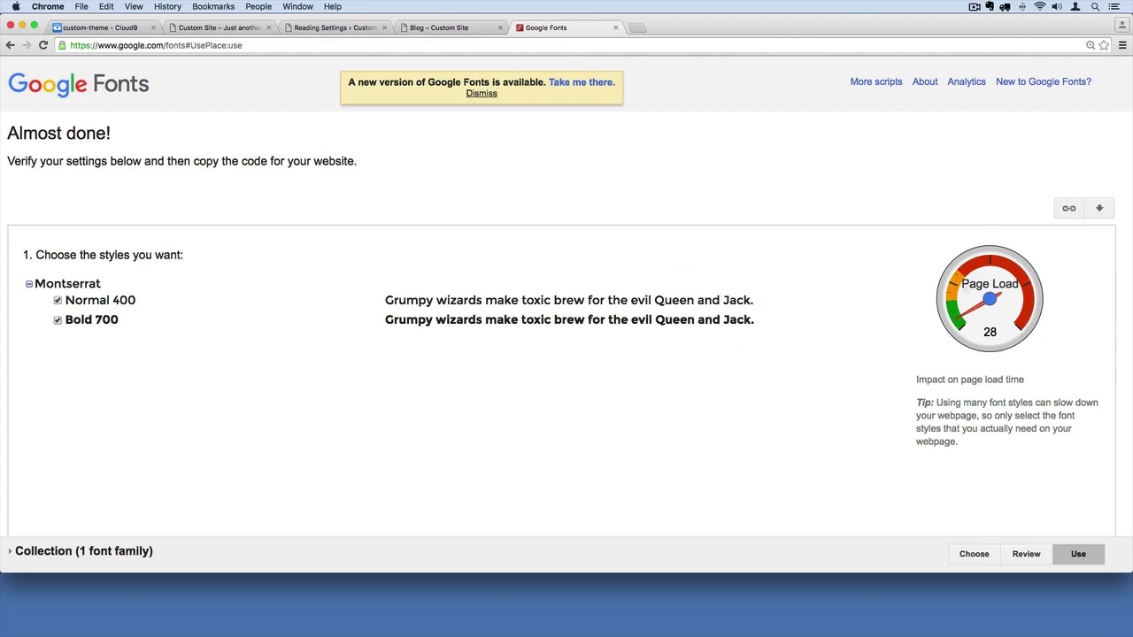
mouse_move(625, 345)
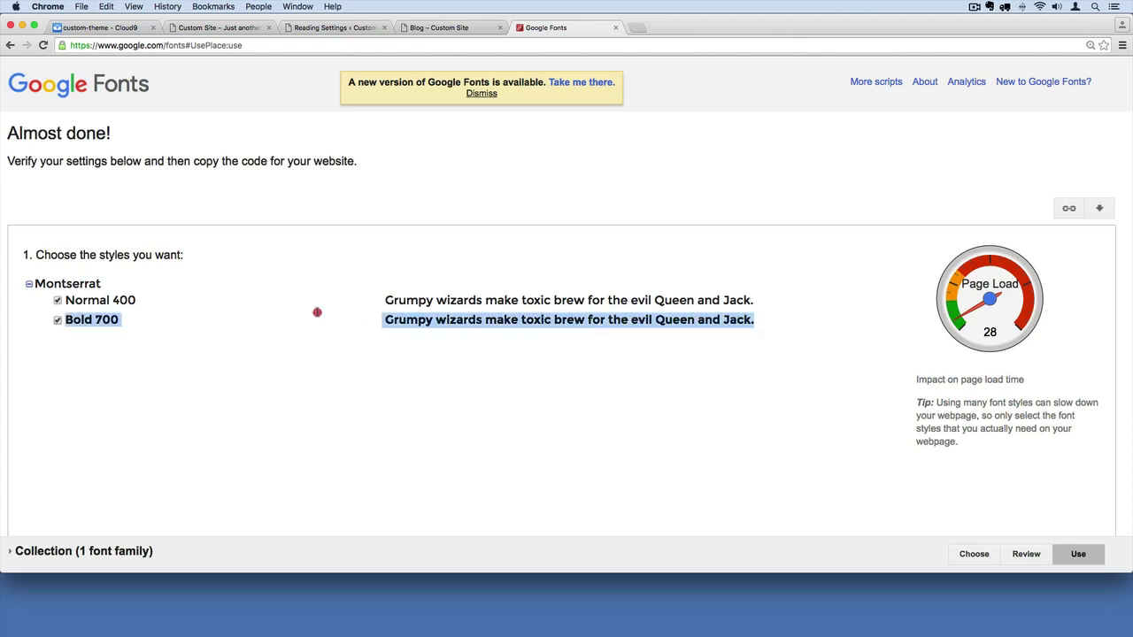
Step: Copy the Montserrat 400,700 stylesheet link code and return to Cloud9
scroll(down, 3)
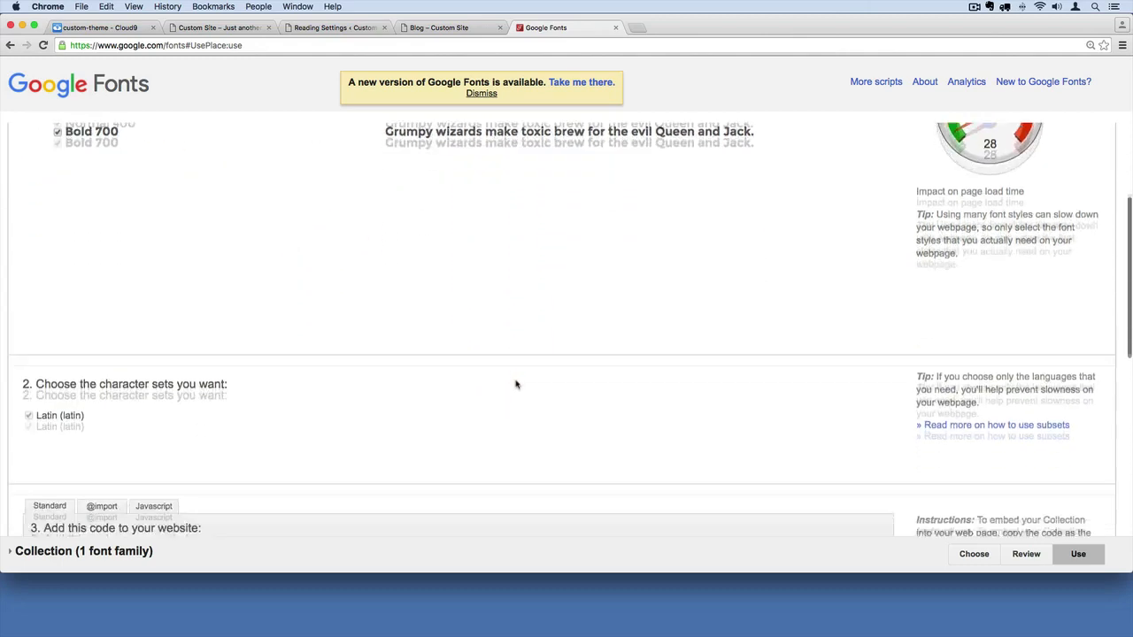
scroll(down, 3)
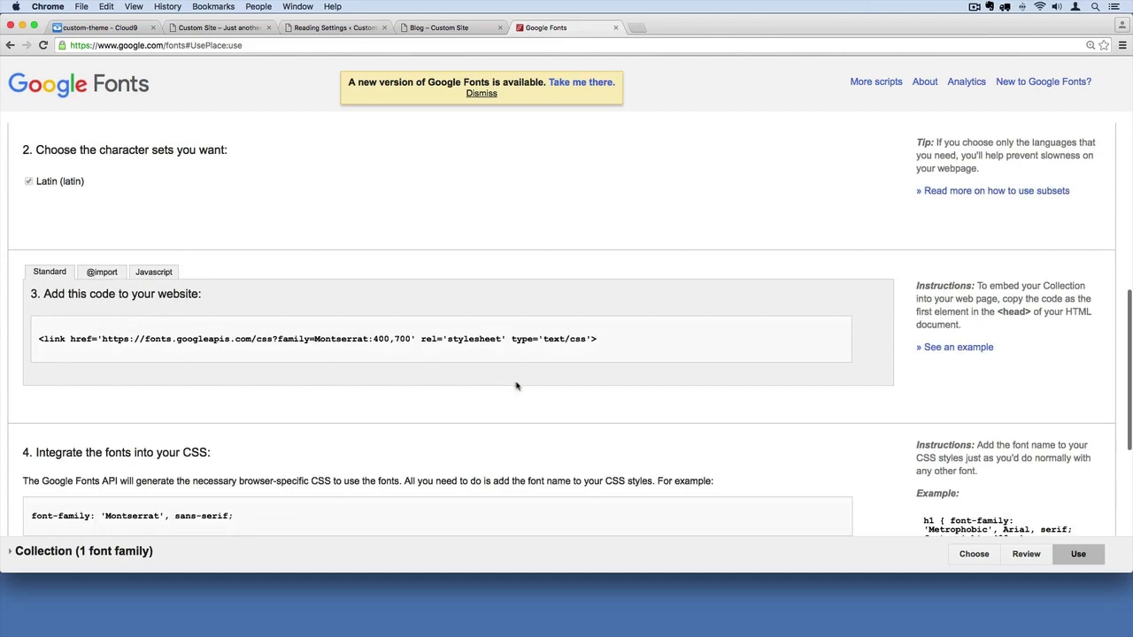
scroll(down, 3)
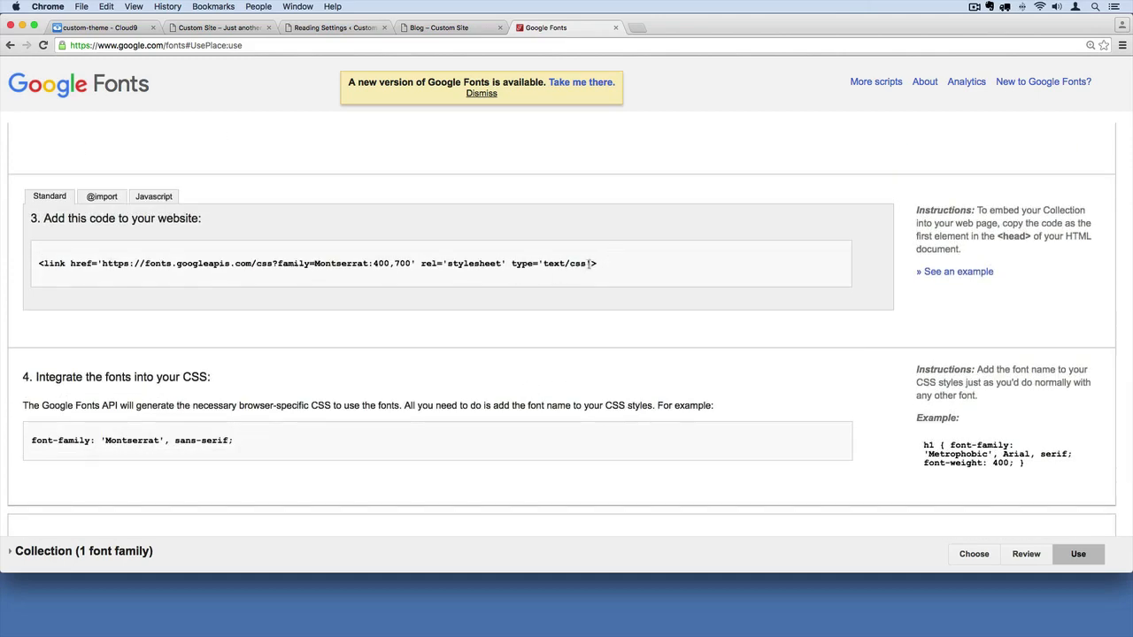
triple_click(319, 263)
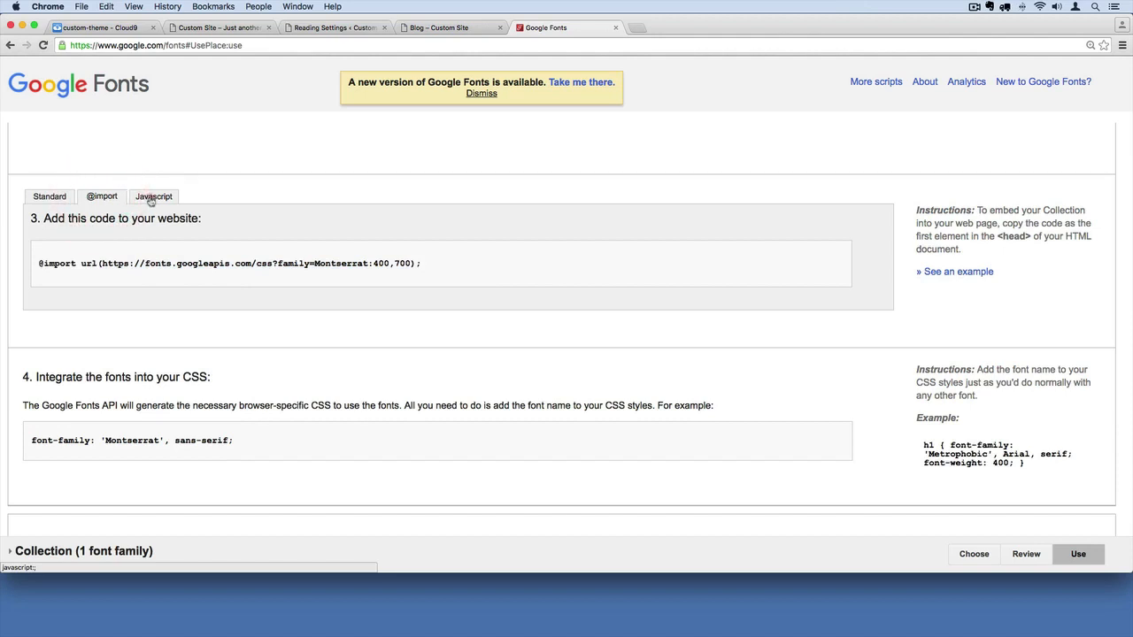
click(49, 195)
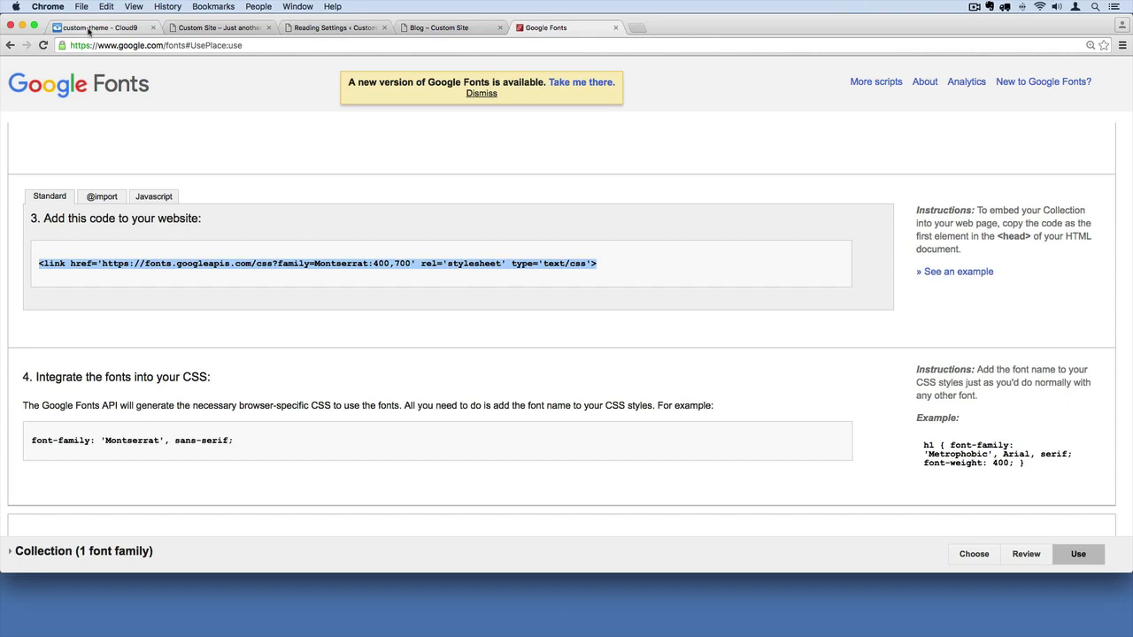
click(96, 28)
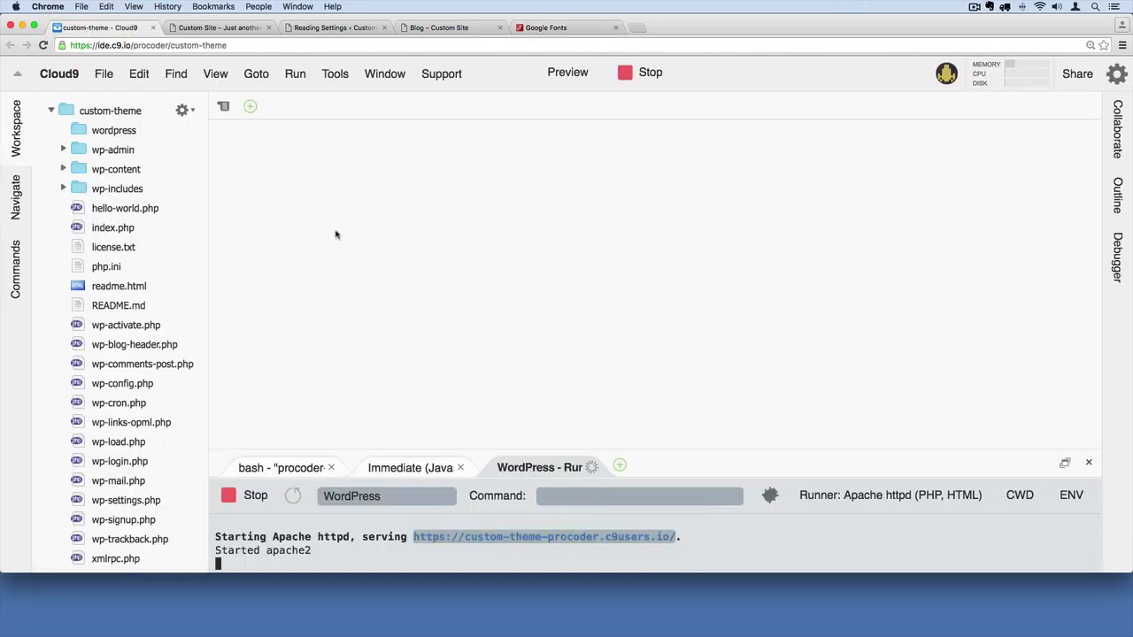
Step: Expand wp-content, themes and customtheme in the Workspace tree
click(62, 169)
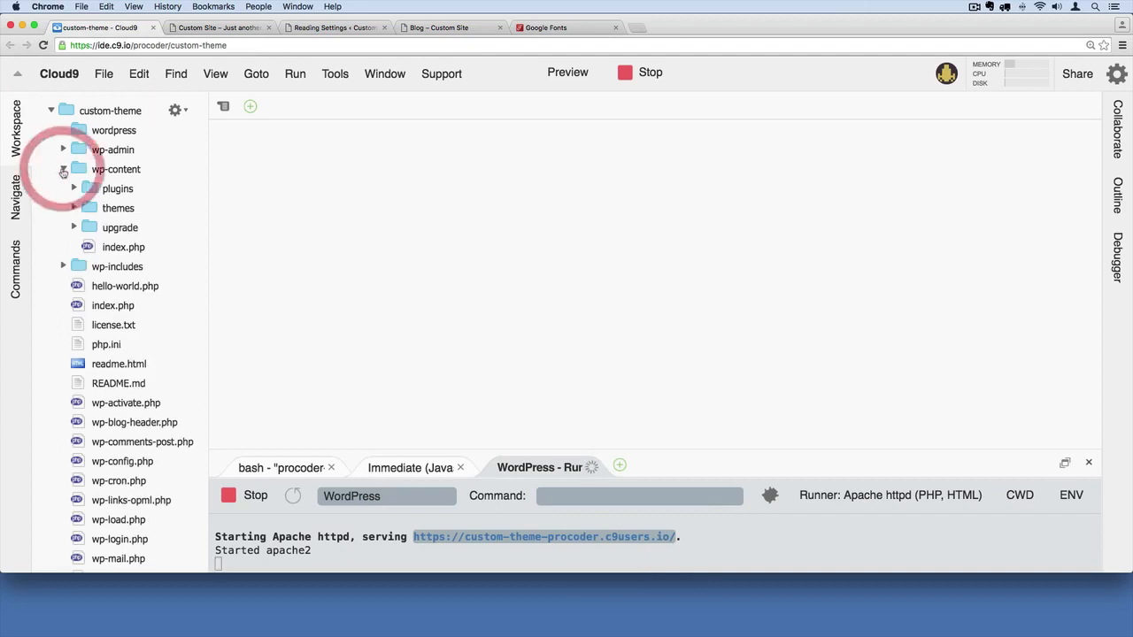
click(74, 208)
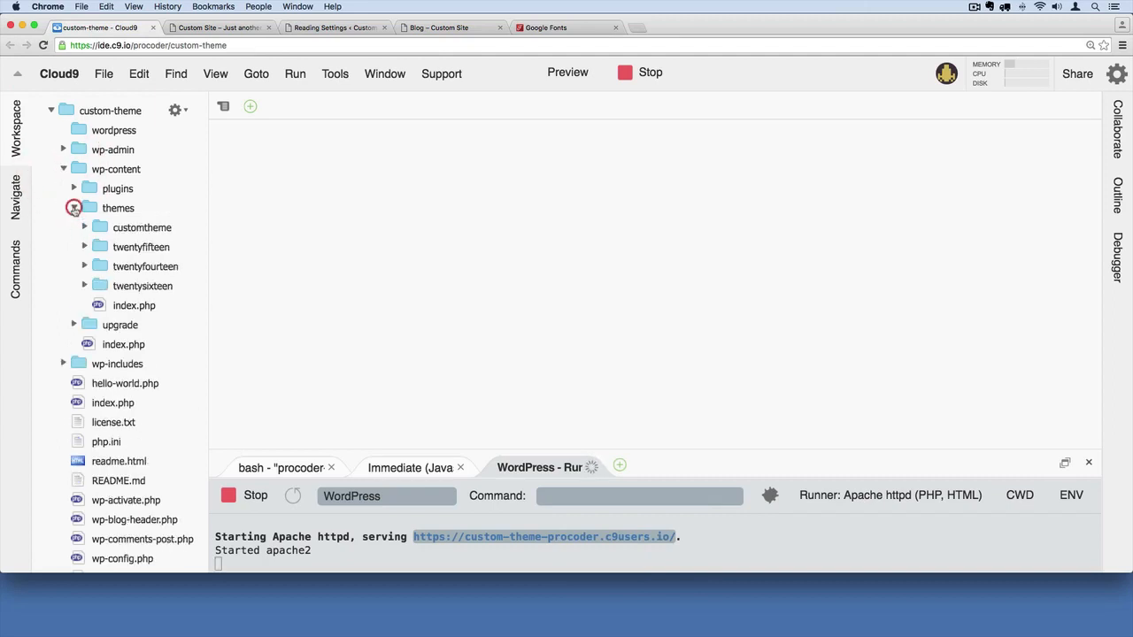
click(73, 207)
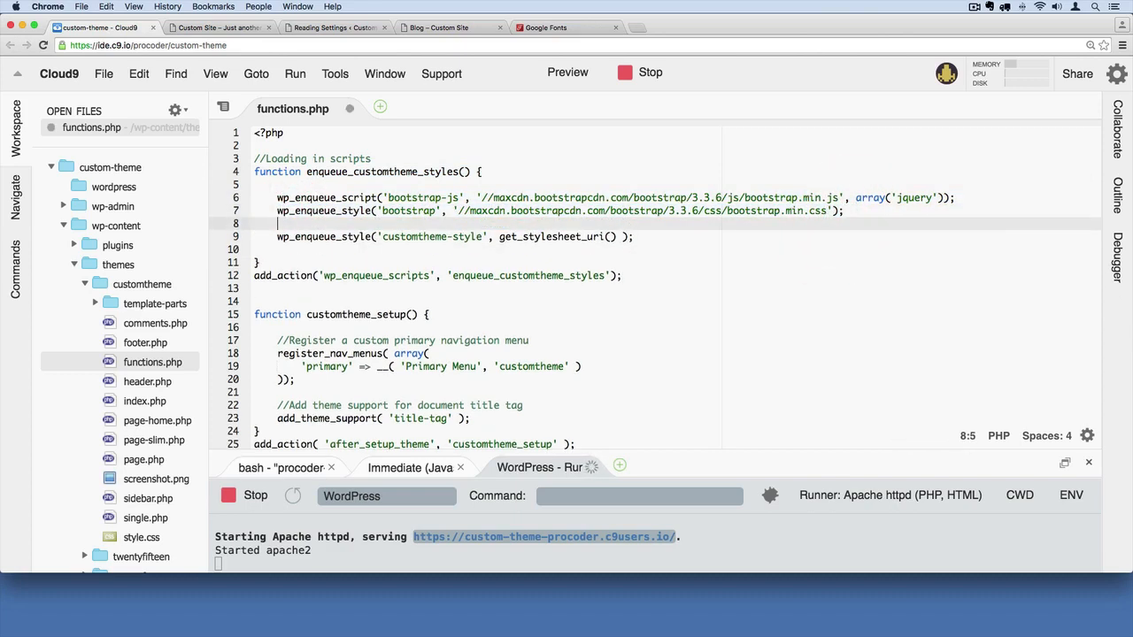
Step: Add wp_enqueue_style('googlefont', …) with the pasted Montserrat 400,700 Google Fonts URL
text(wp_enqueue_style()
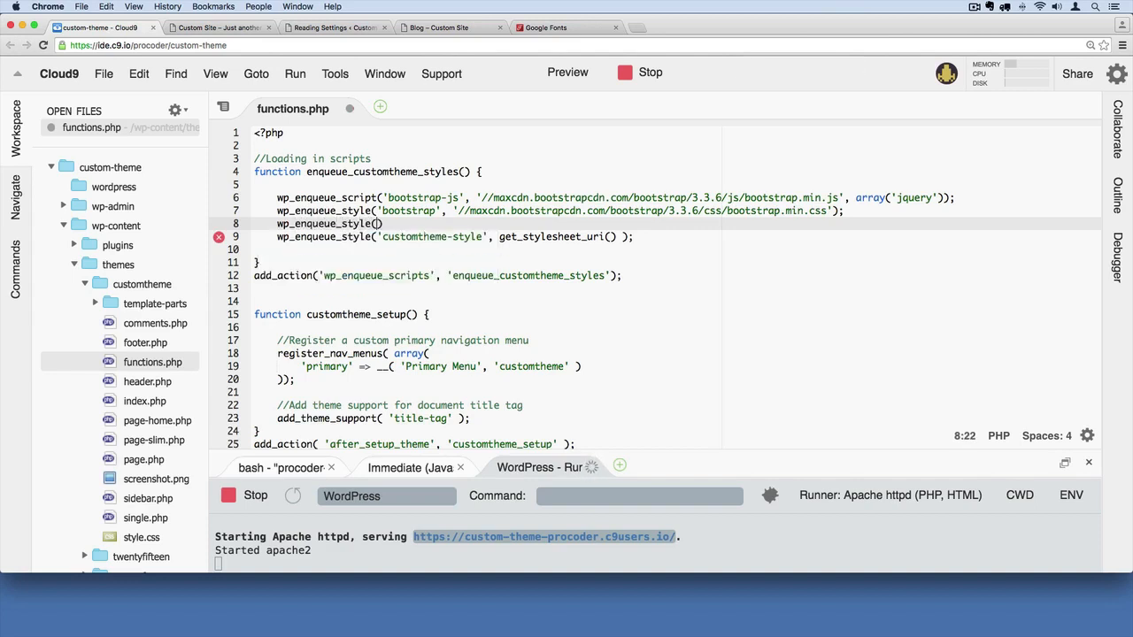
text(')
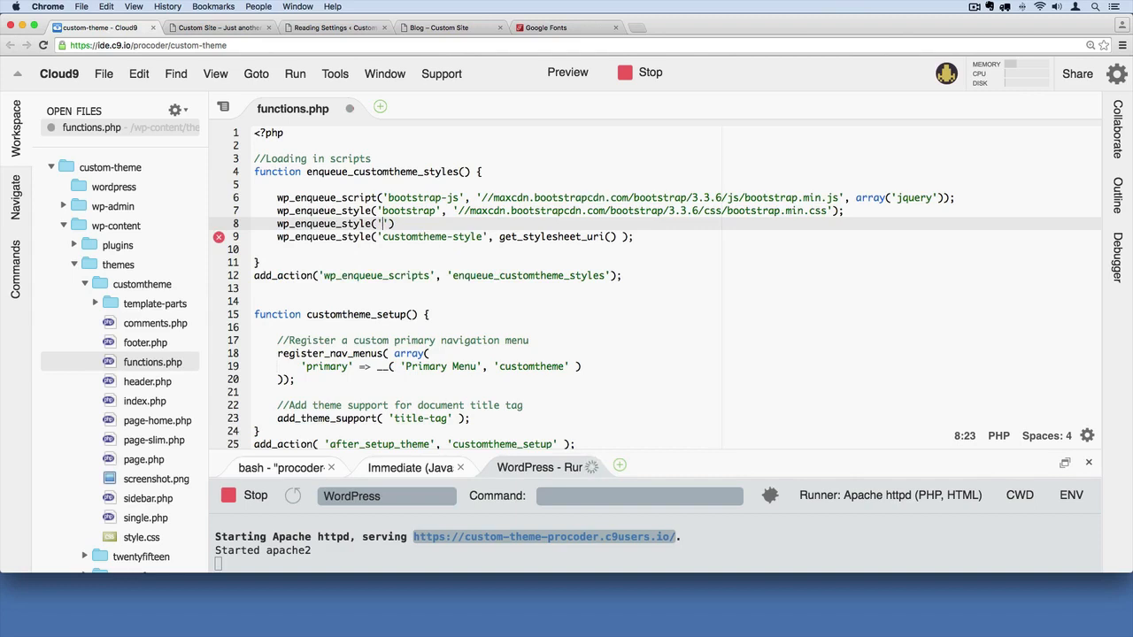
text(googlefont', ')
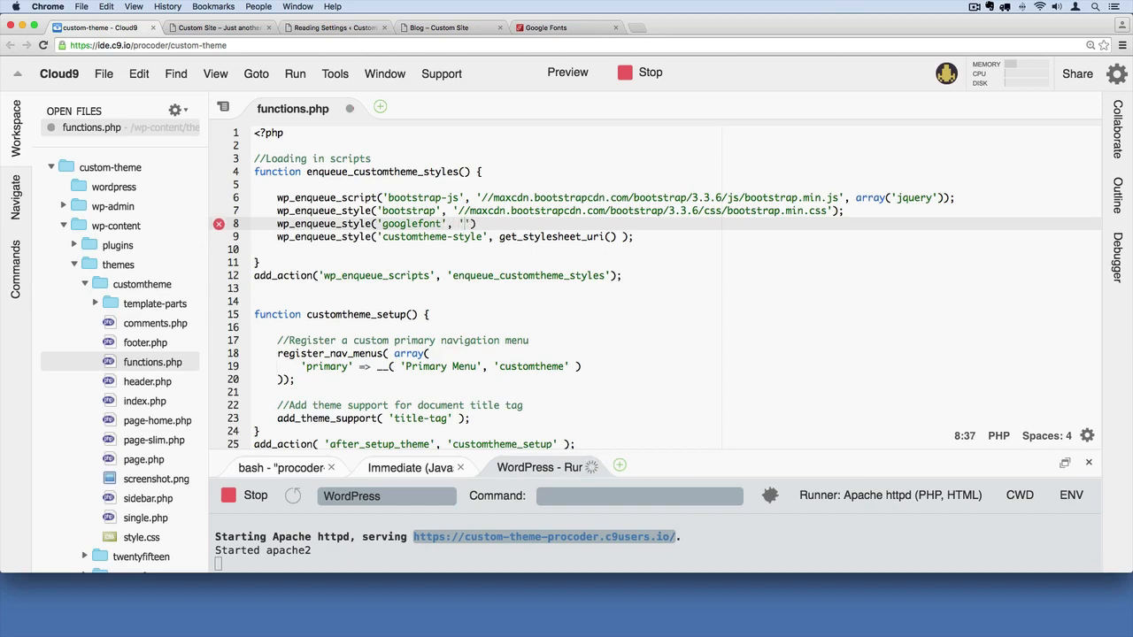
text(<link href='https://fonts.googleapis.com/css?family=Montserrat:400,700' rel='stylesheet' type='text/css'>)
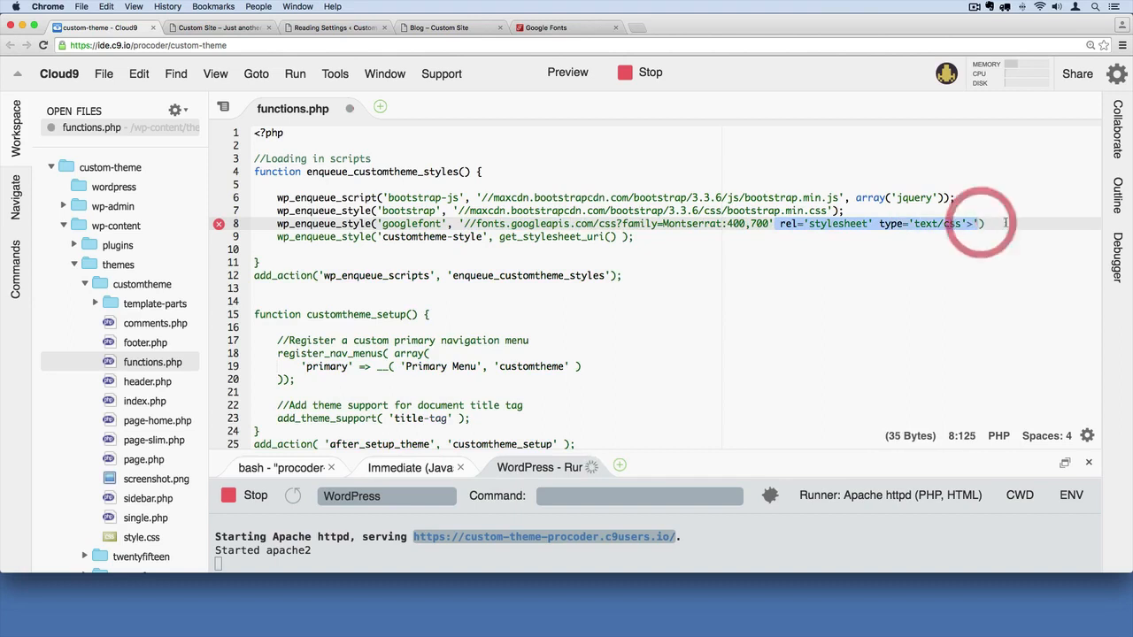
key(Backspace)
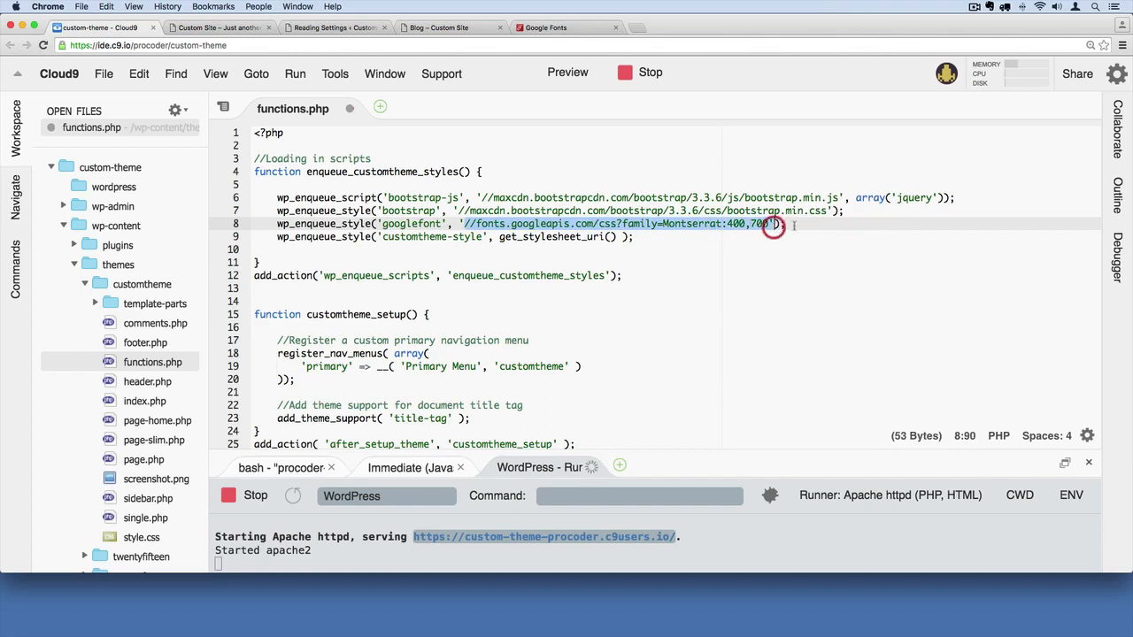
Step: Recopy the full Montserrat link from Google Fonts, save functions.php, and view the blog page
click(544, 27)
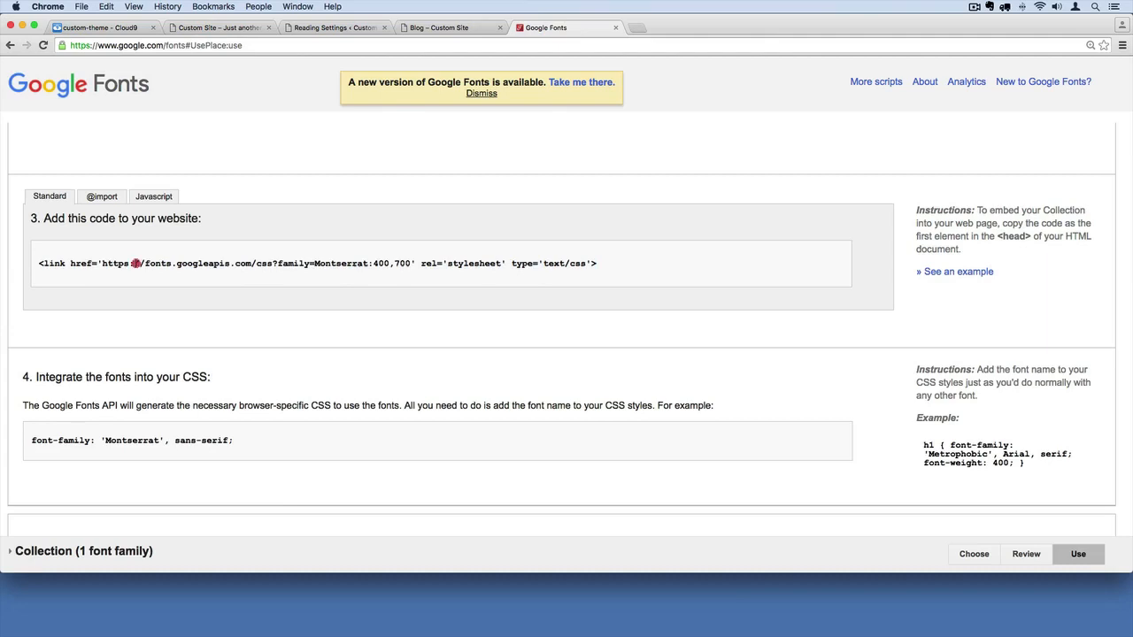
drag(133, 263, 411, 262)
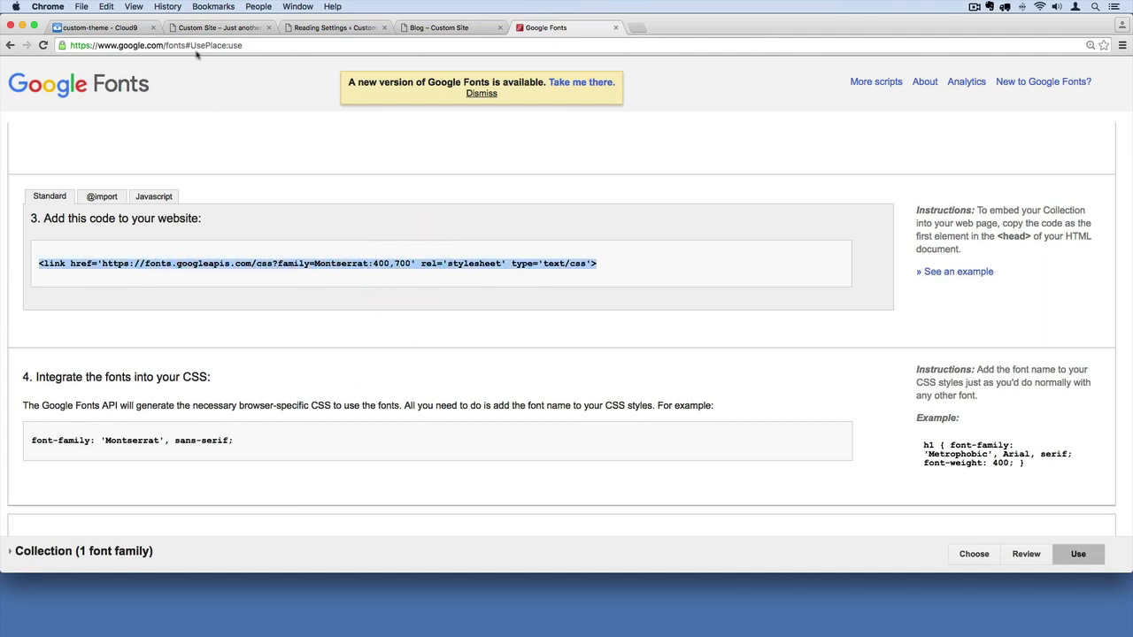
click(97, 28)
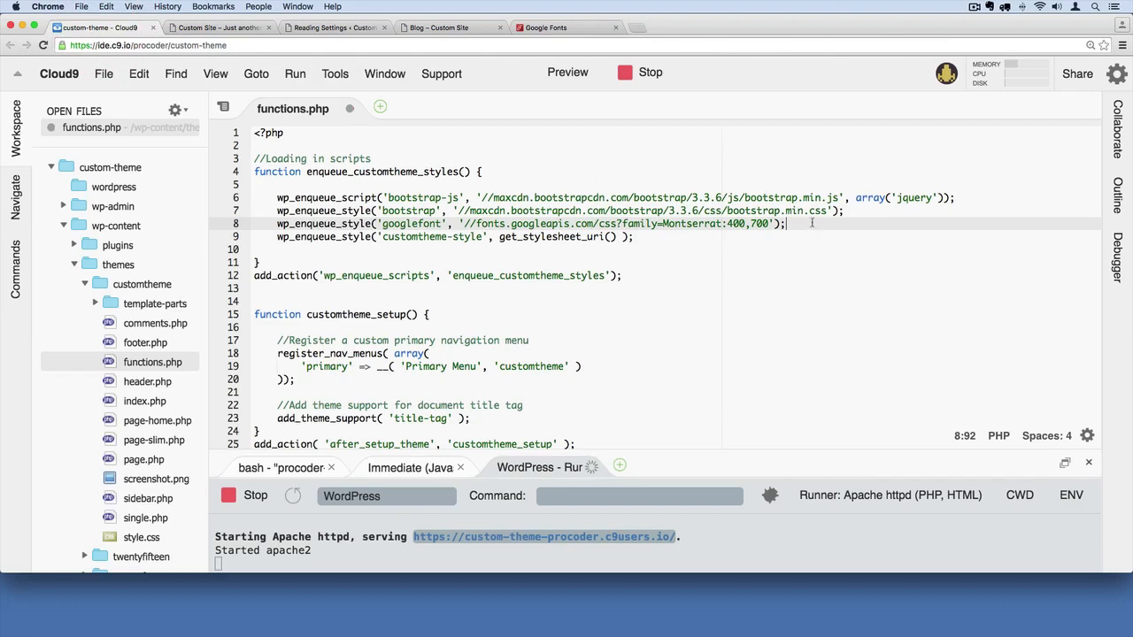
key(cmd+s)
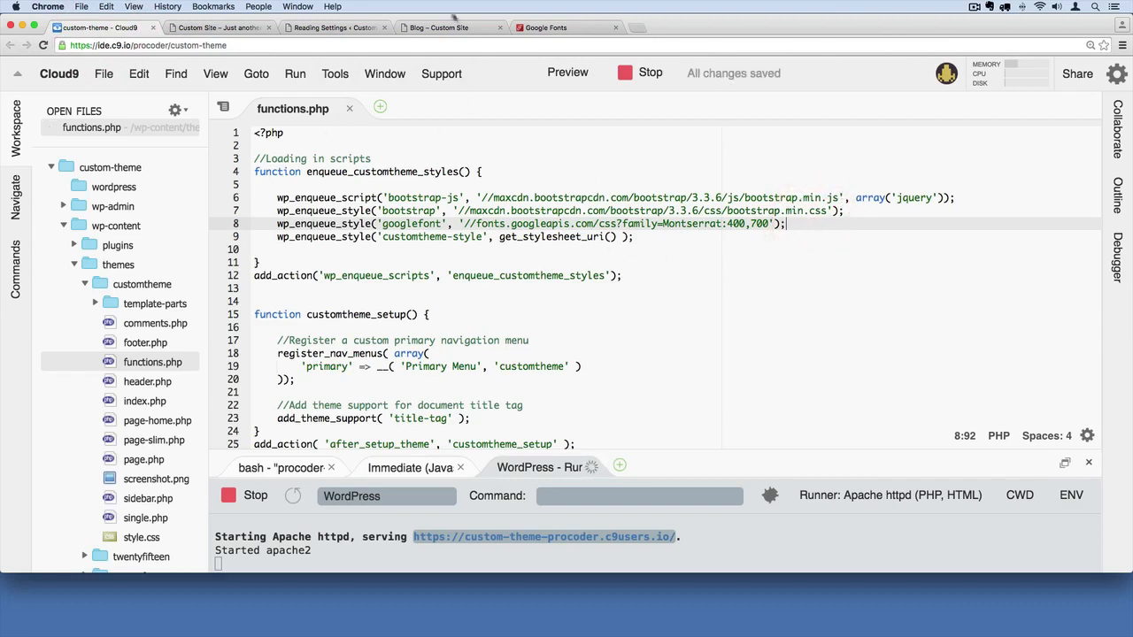
click(450, 28)
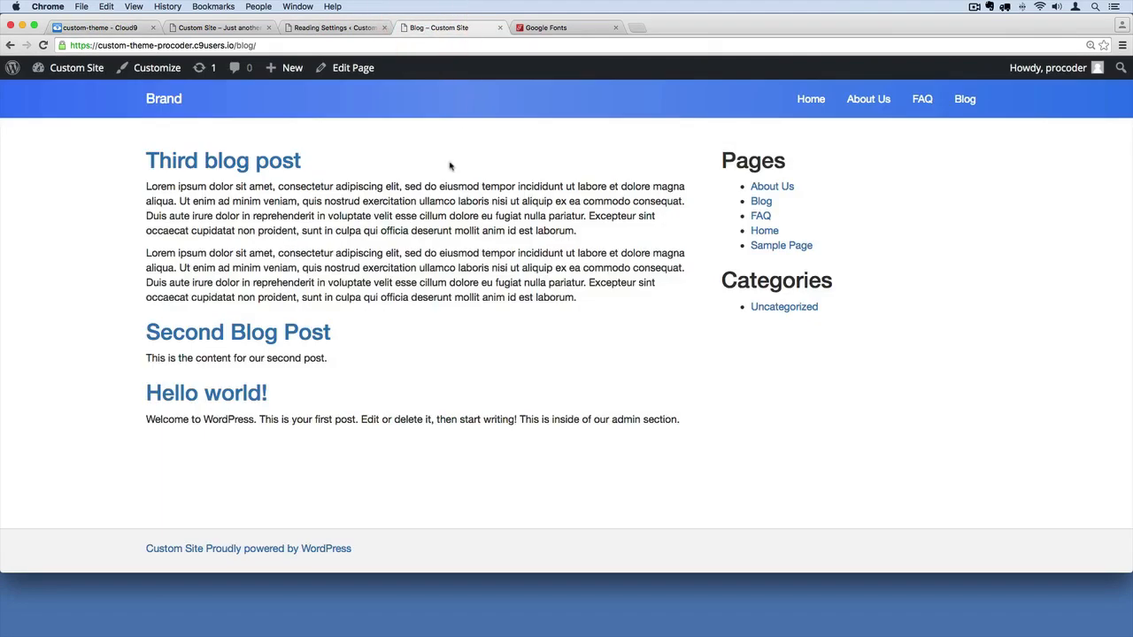
mouse_move(164, 98)
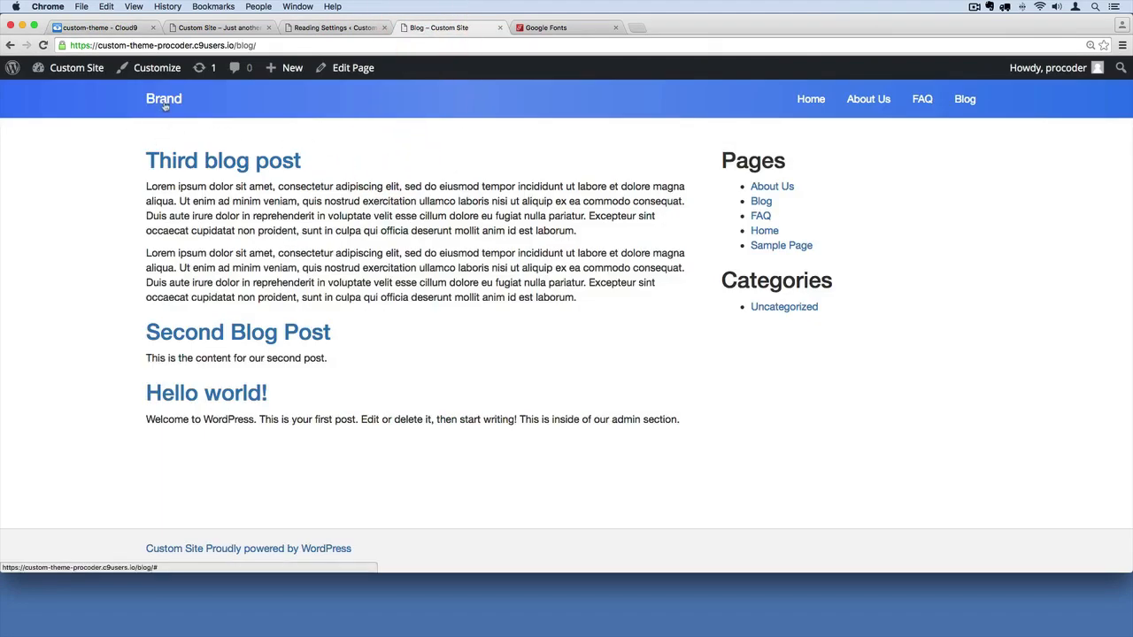
Step: Inspect the navbar's Brand link in developer tools
right_click(163, 98)
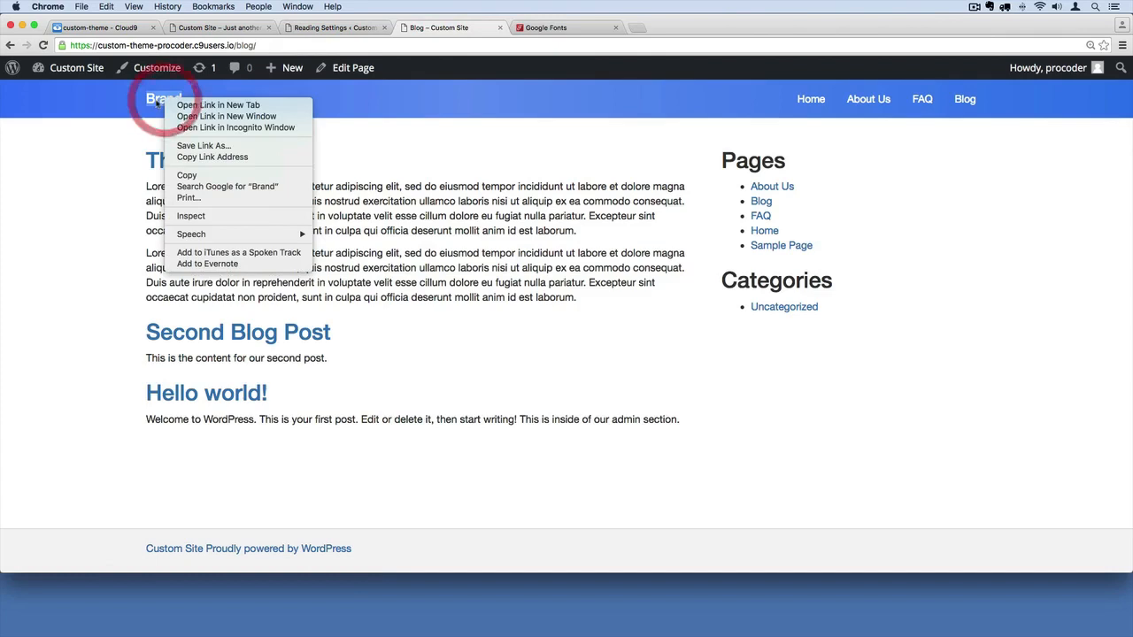
mouse_move(191, 216)
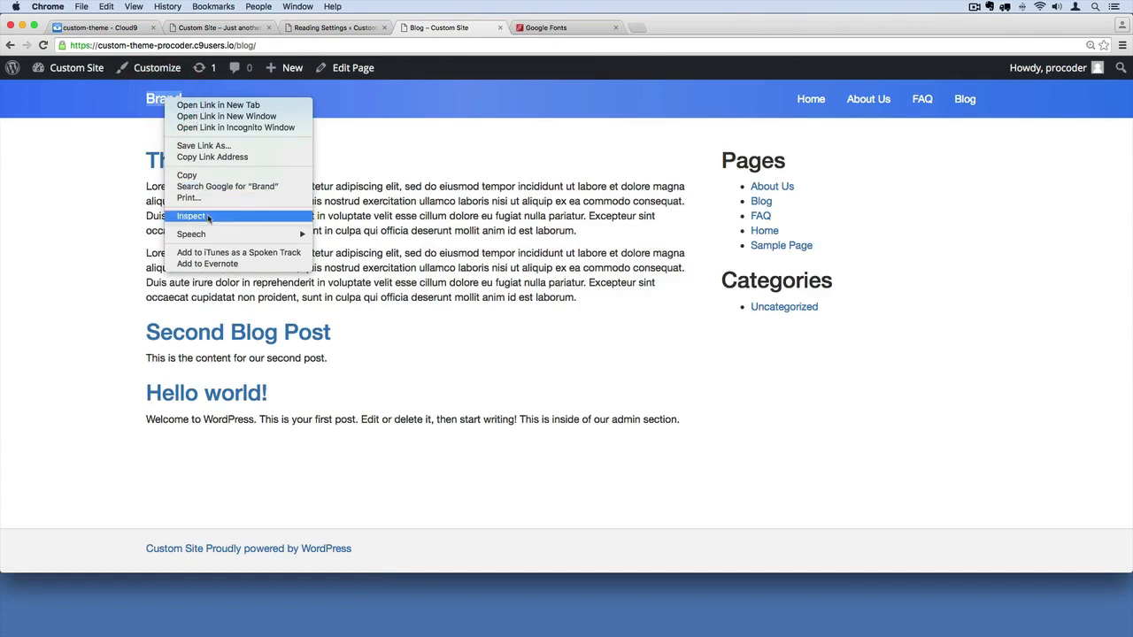
click(191, 216)
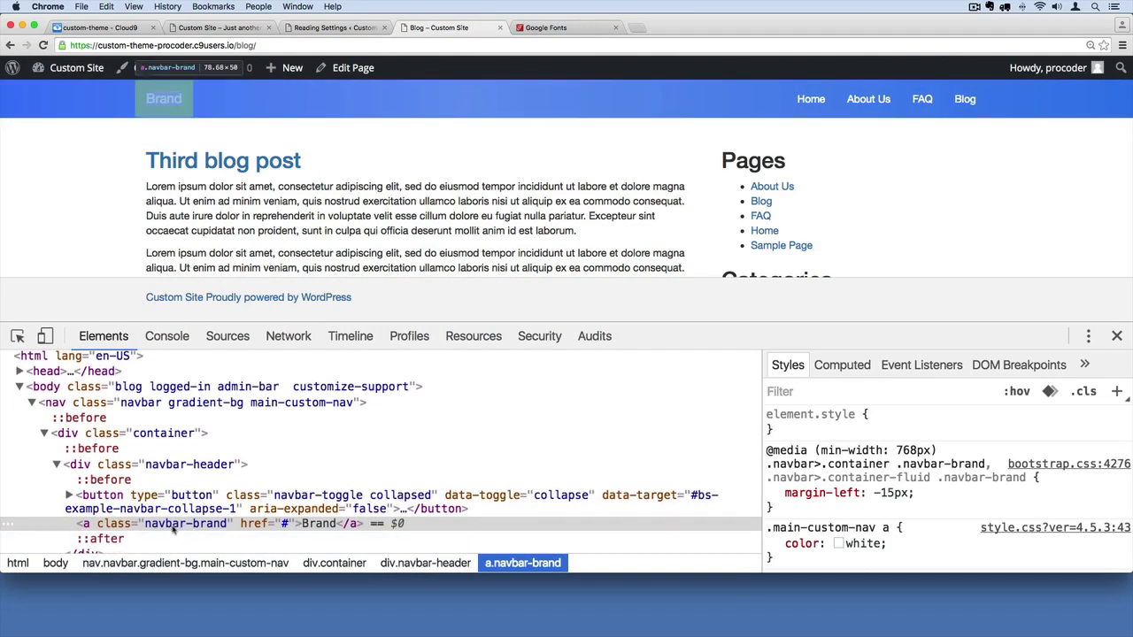
Step: Select the a.navbar-brand element and switch to Google Fonts for the font-family CSS
click(172, 523)
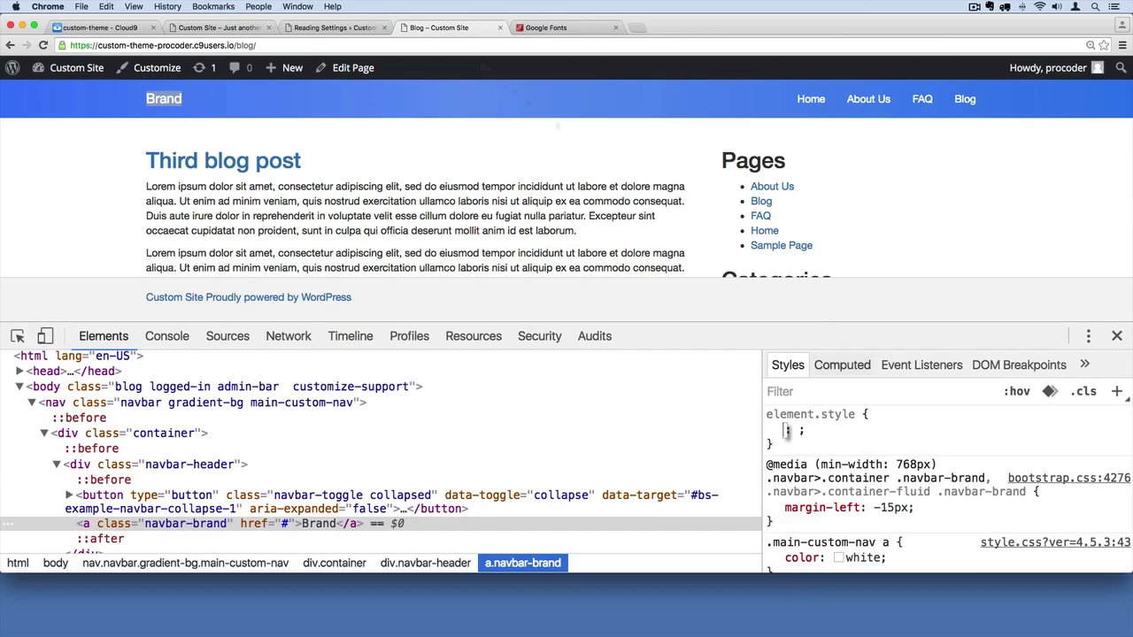
click(545, 27)
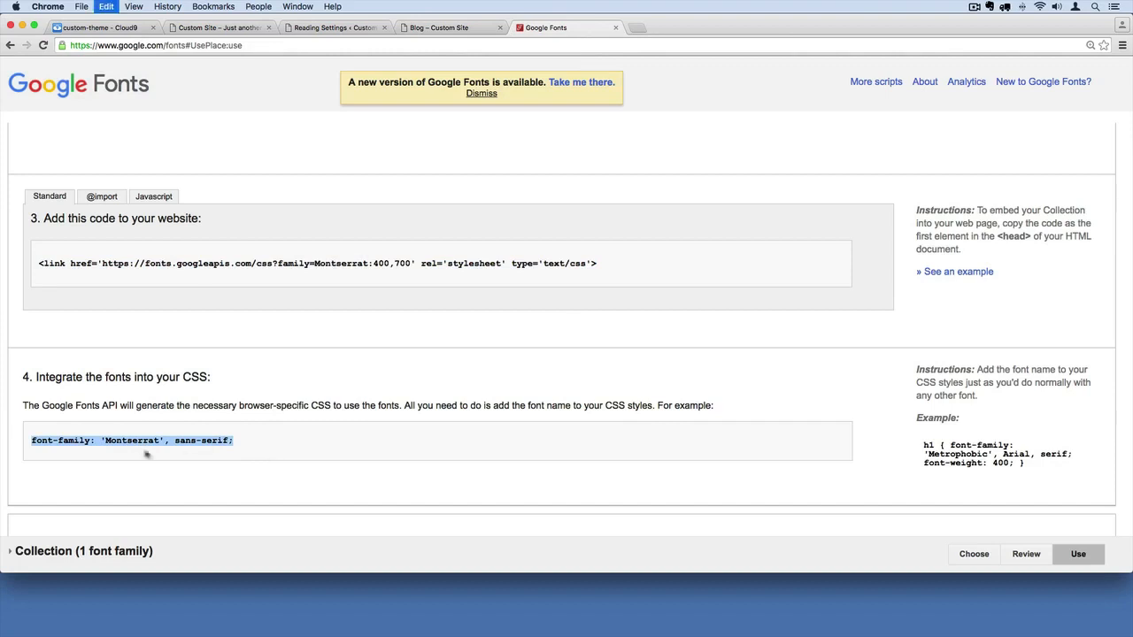
mouse_move(385, 220)
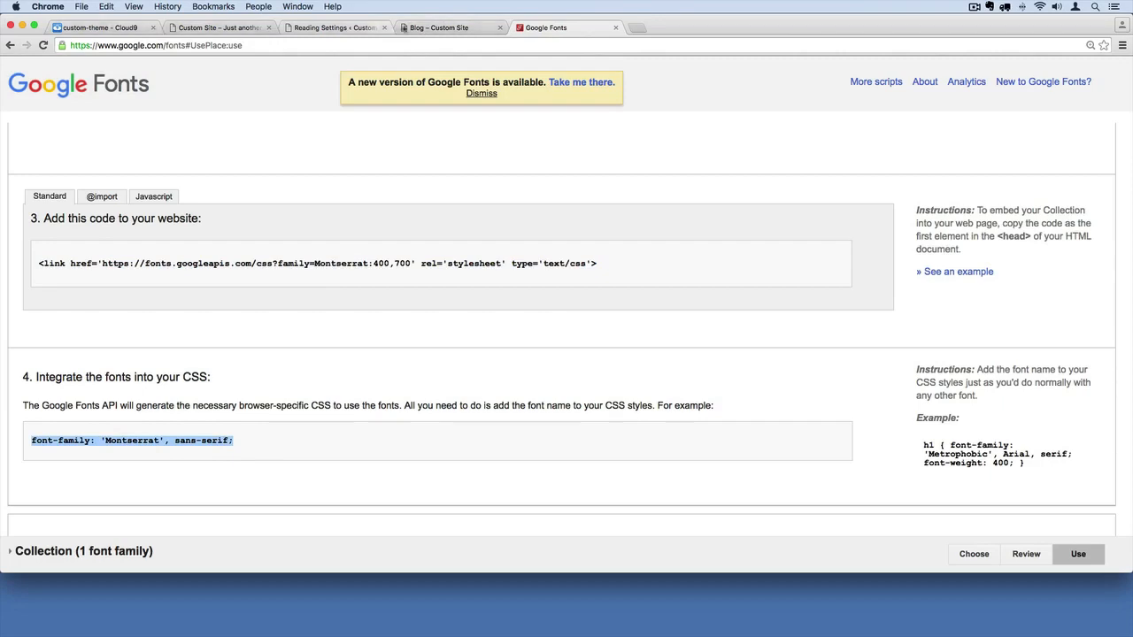
Step: Return to the blog's DevTools and apply font-family: 'Montserrat', sans-serif to the Brand link
click(438, 28)
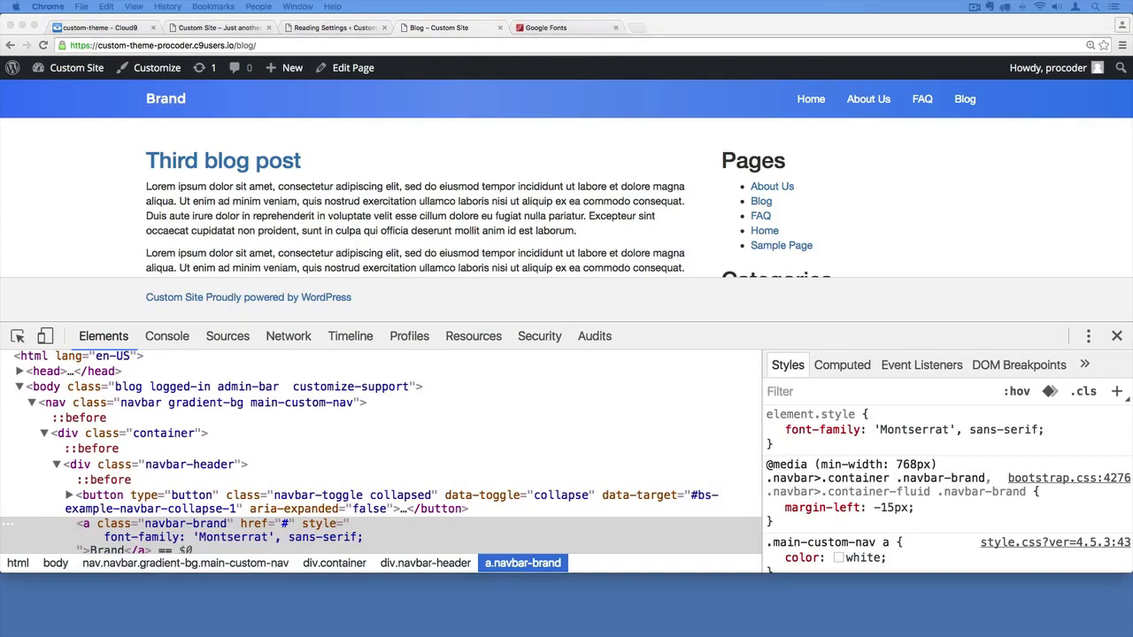
mouse_move(146, 180)
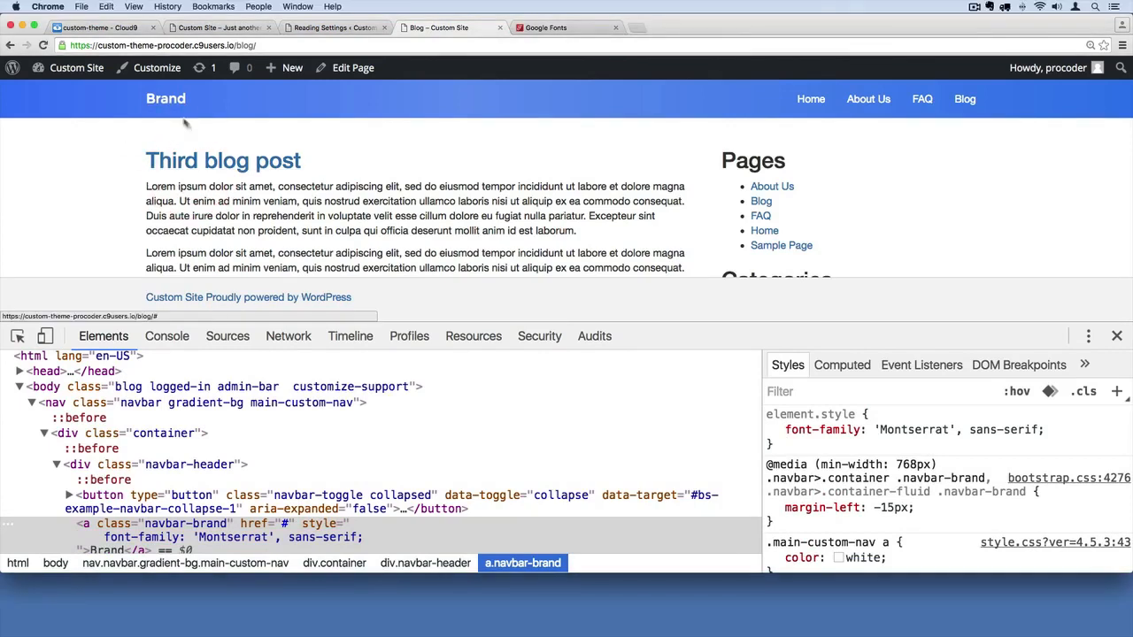
Step: Add an empty .navbar-brand rule under Navigation styles in style.css, then revisit the Google Fonts example
click(97, 27)
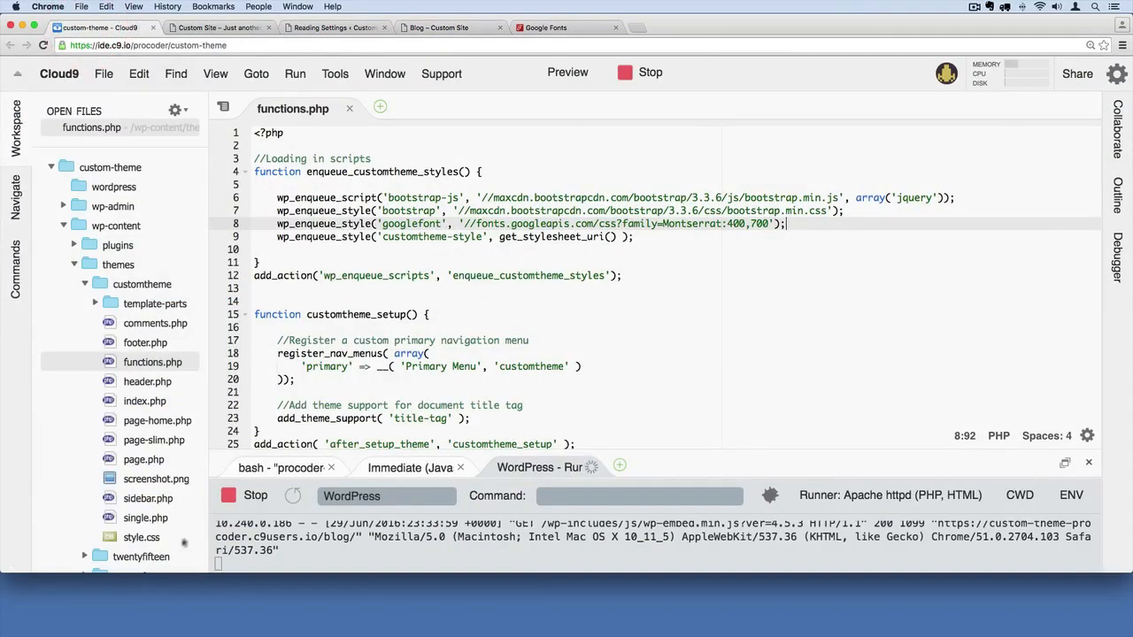
double_click(142, 537)
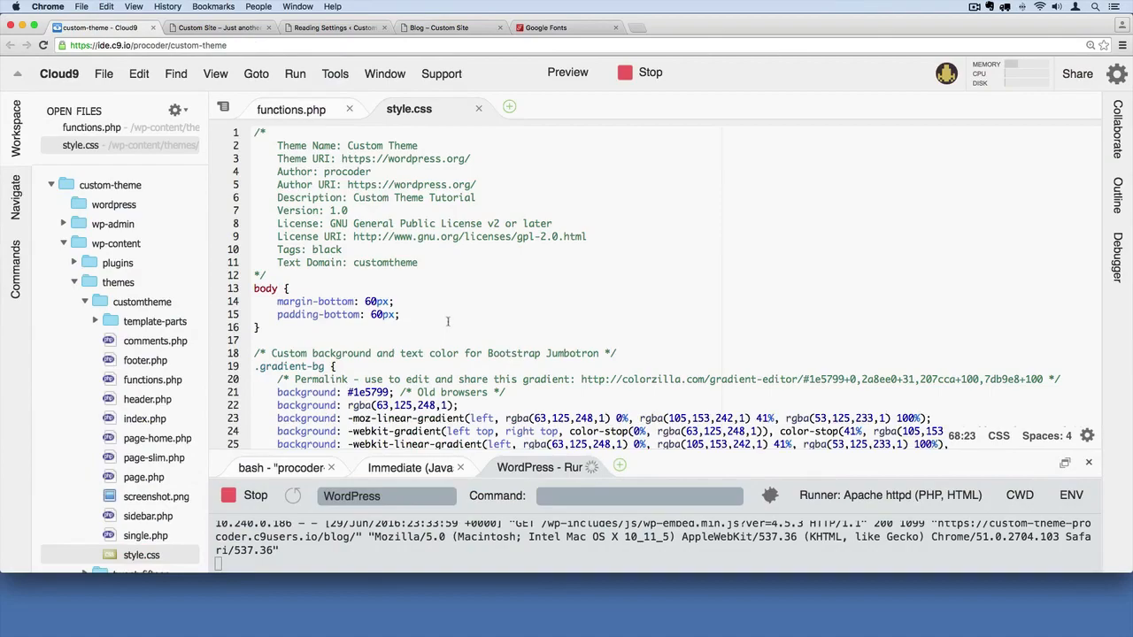
scroll(down, 3)
text(/* Navigation styles */)
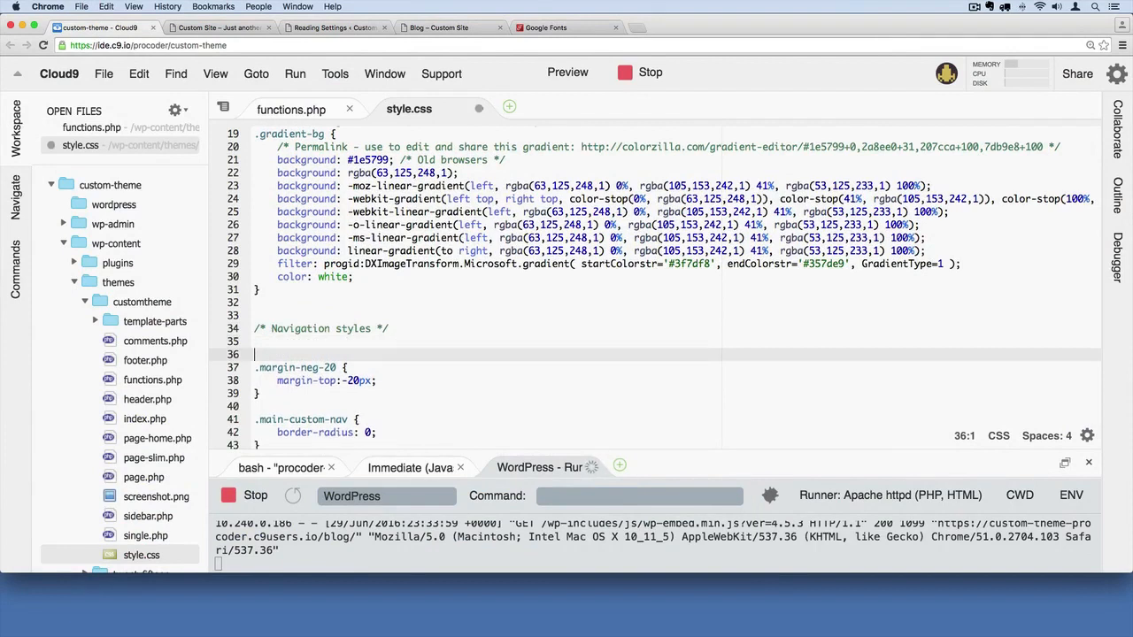
text(.)
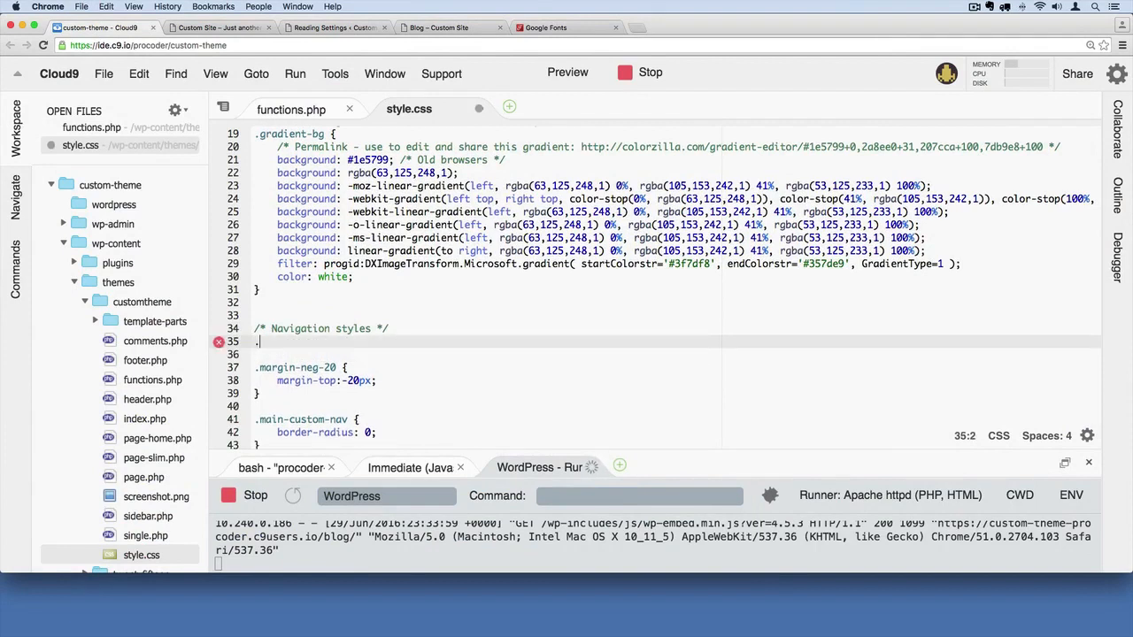
text(.navbar-brand {)
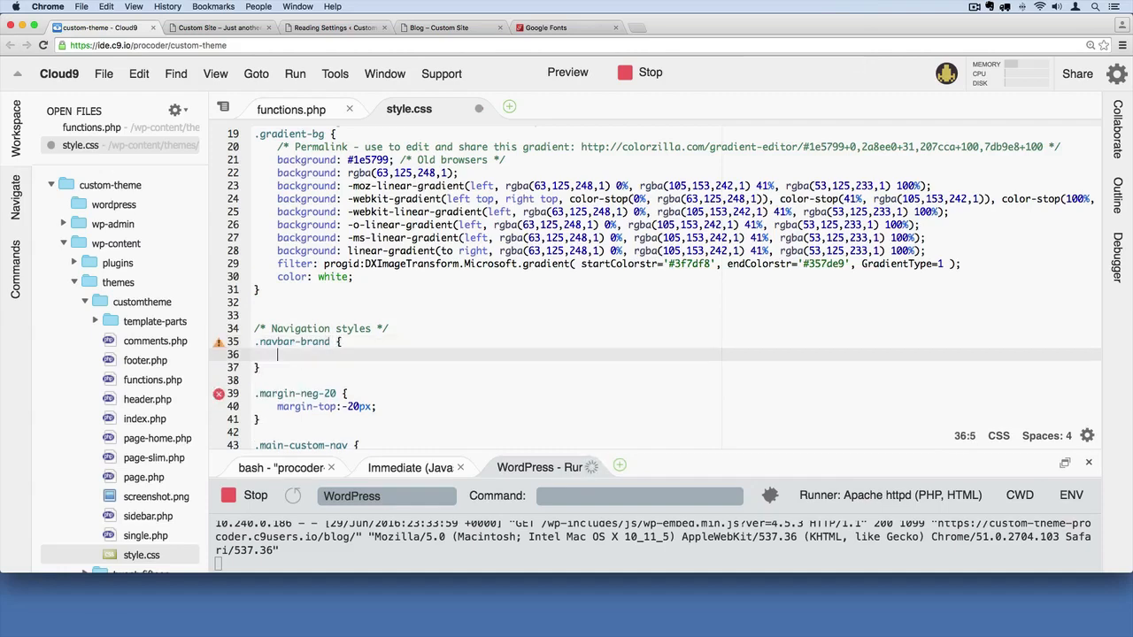
click(545, 27)
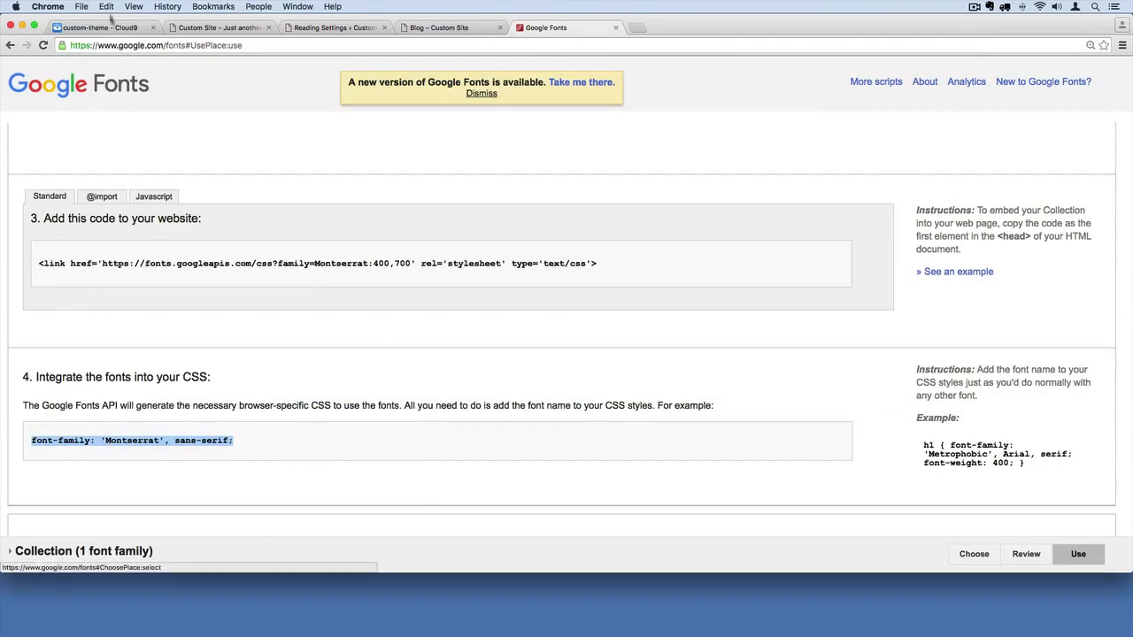
Step: Put font-family: 'Montserrat', sans-serif; inside the .navbar-brand rule
click(97, 27)
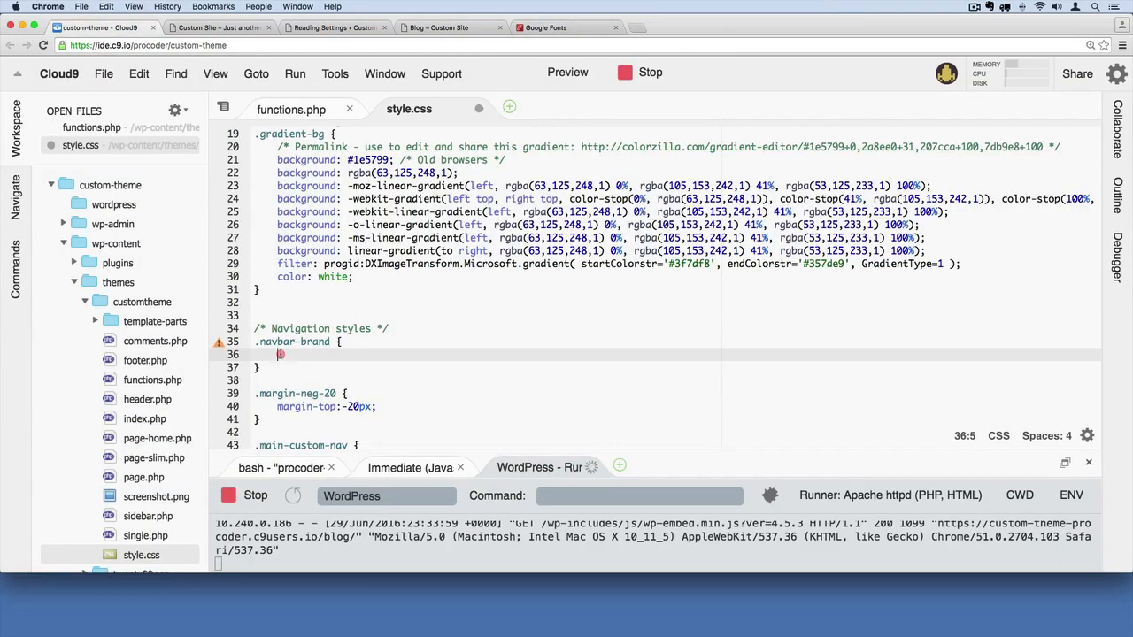
text(font-family: 'Montserrat', sans-serif;)
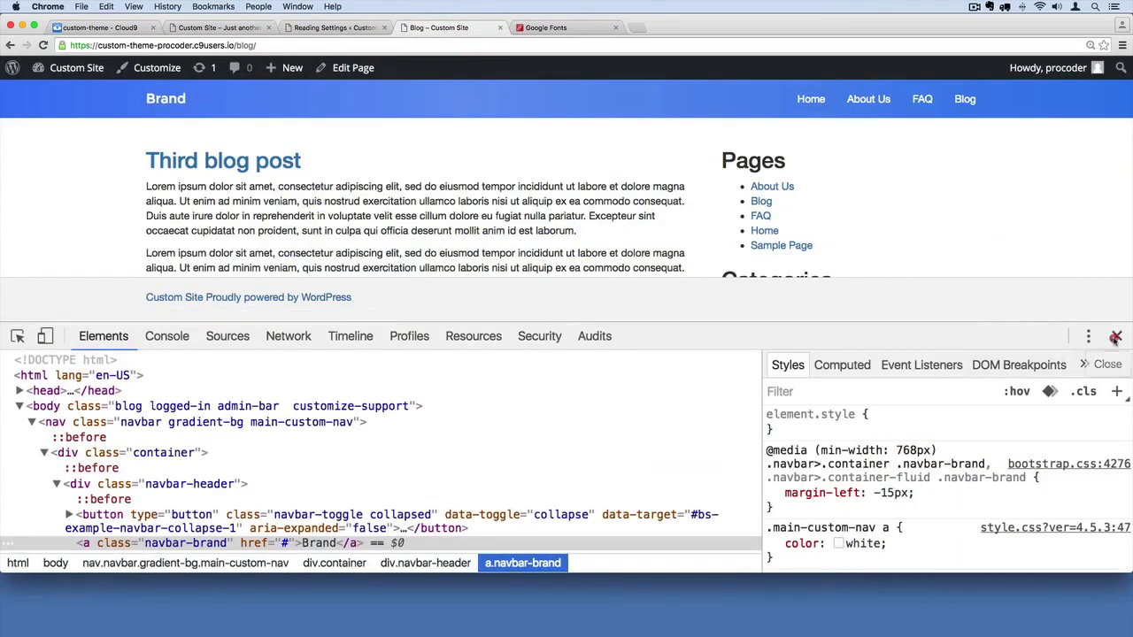
Step: Close DevTools, check the site's Home page, and return to the Cloud9 editor
click(1115, 336)
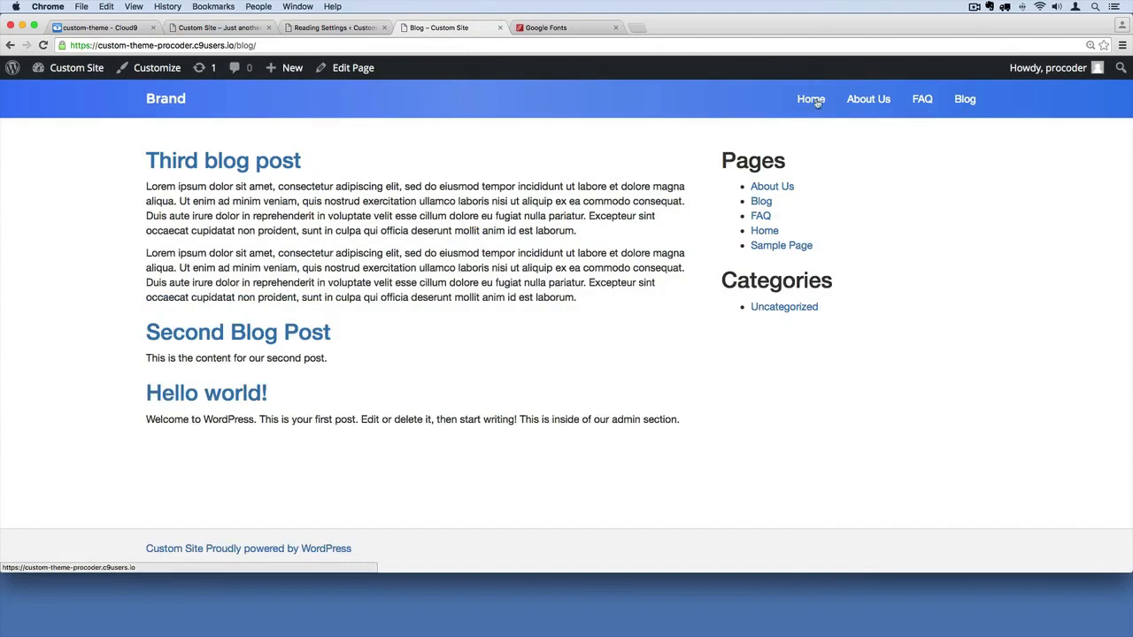
click(809, 98)
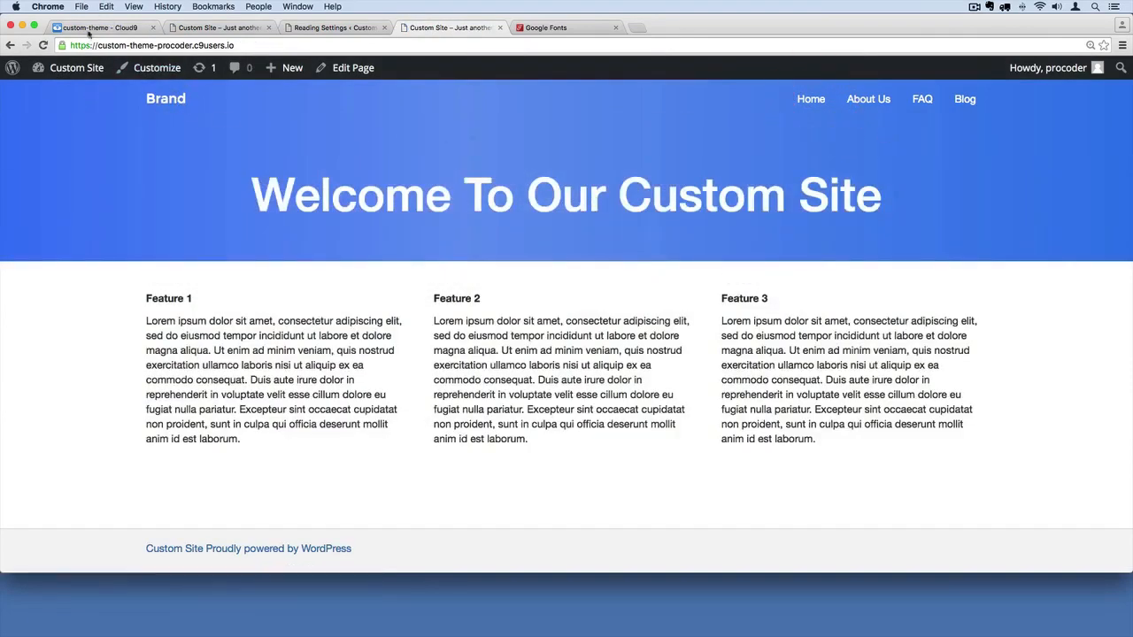
click(98, 28)
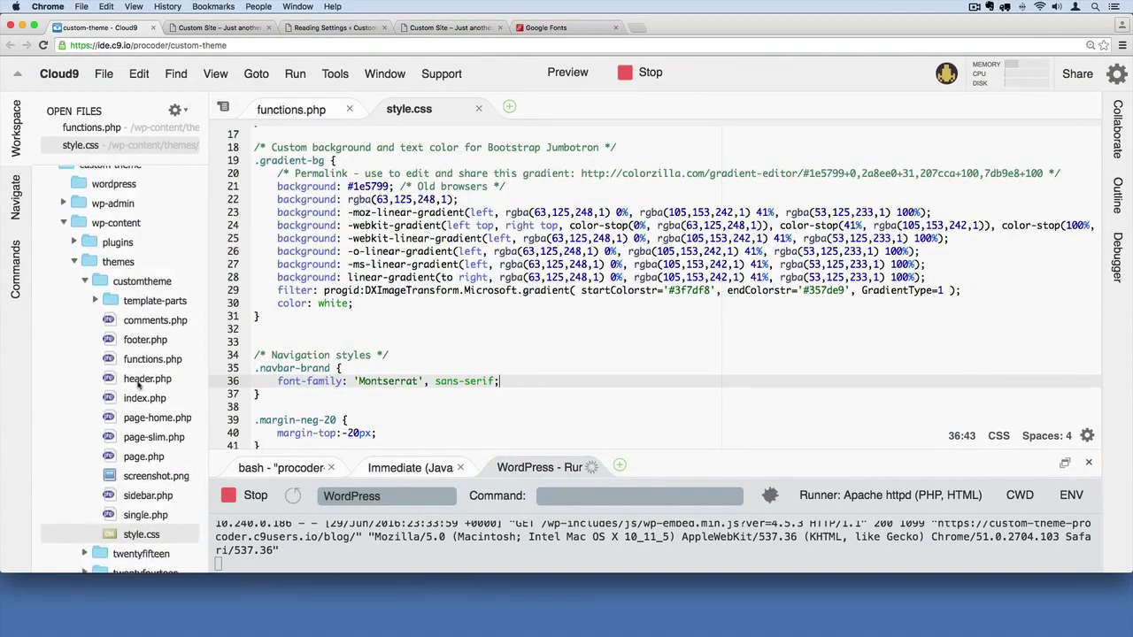
Step: In header.php, point the brand link href to esc_url( home_url( '/' ) )
click(147, 379)
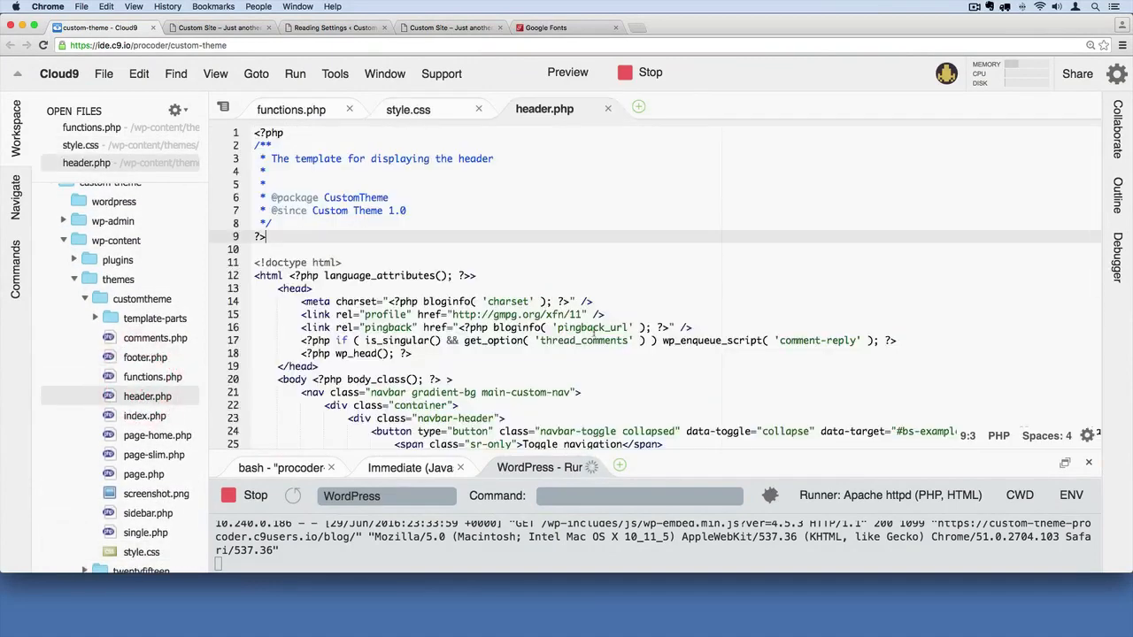
scroll(down, 3)
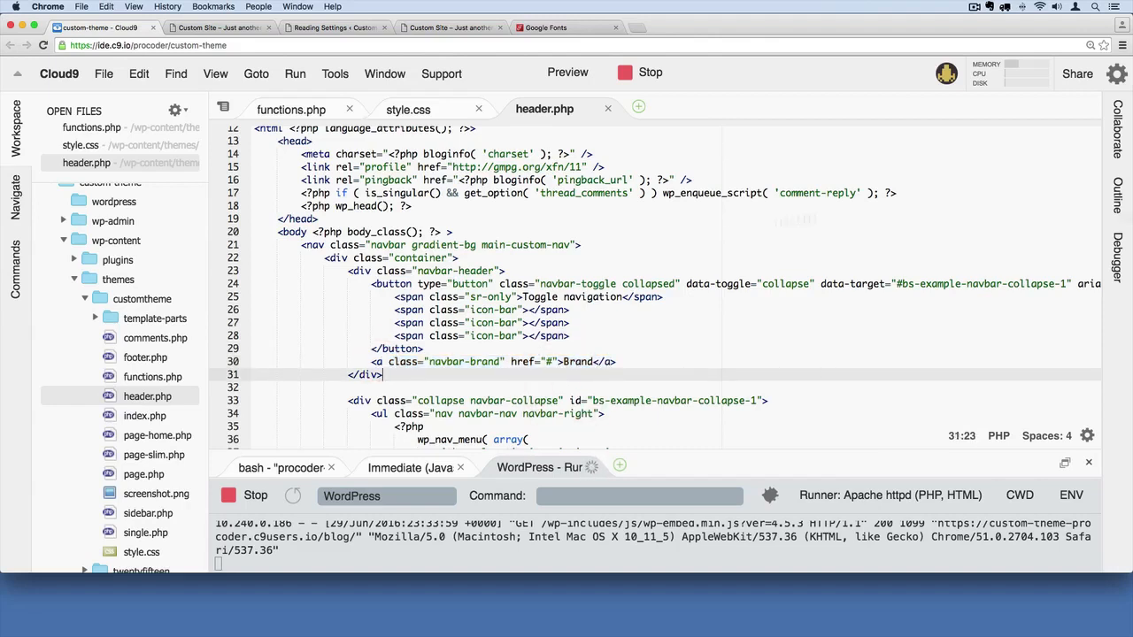
click(548, 361)
text(<?)
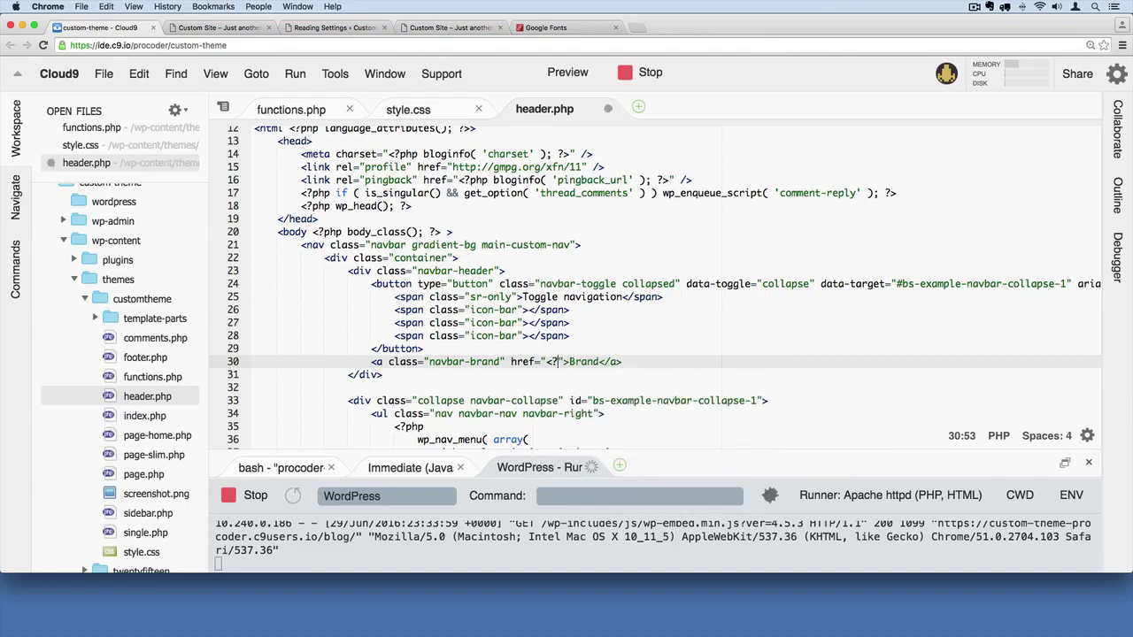
text(php echo)
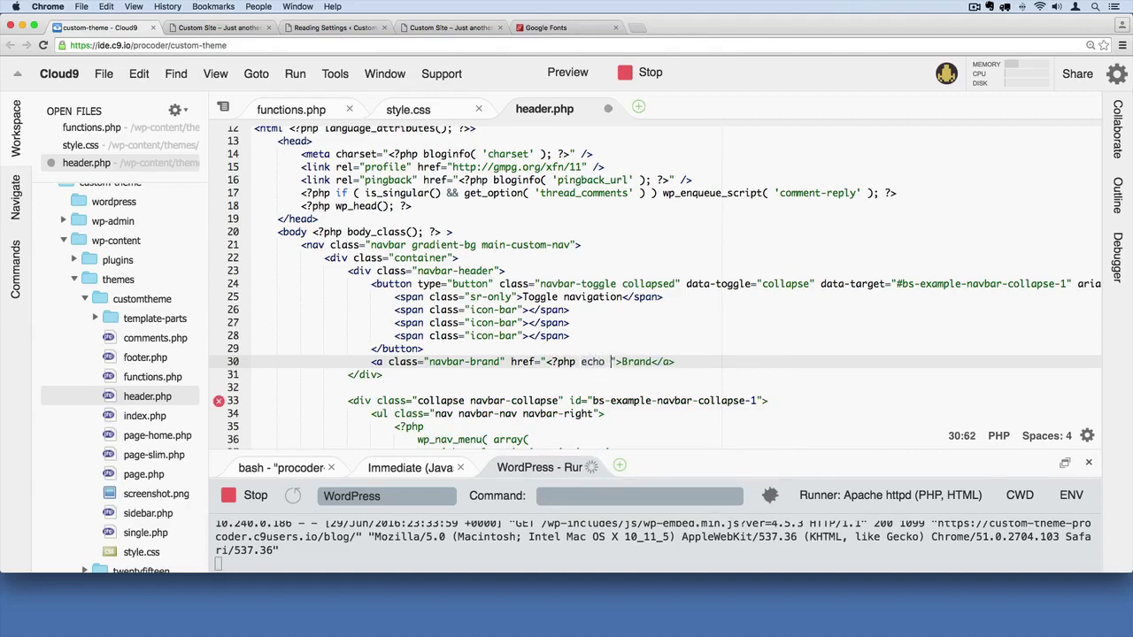
text(esc)
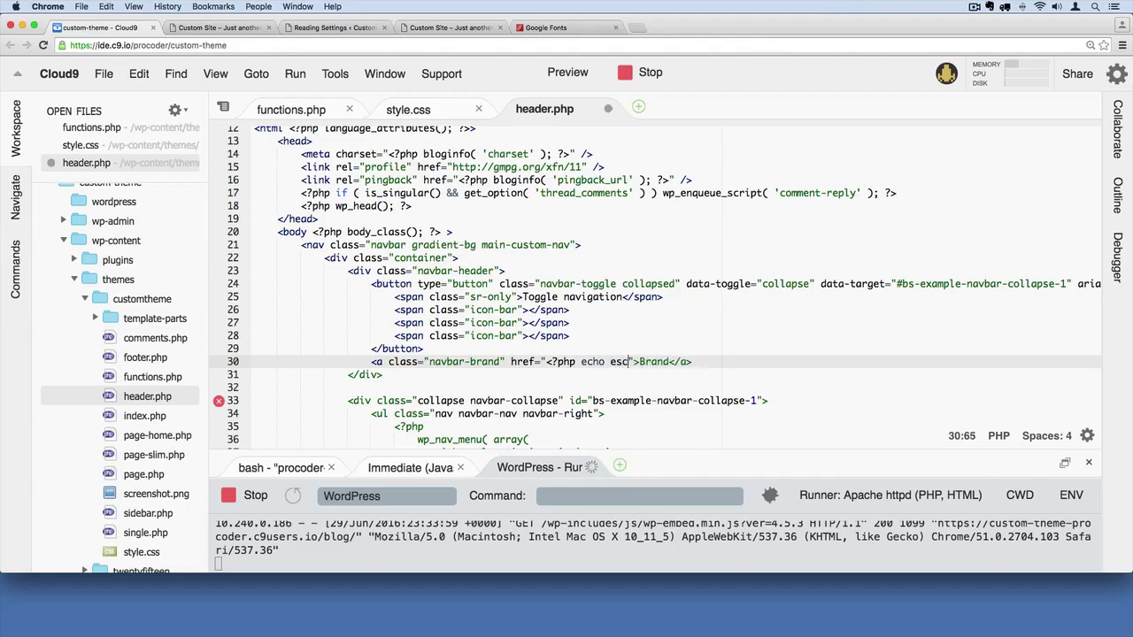
text(url)
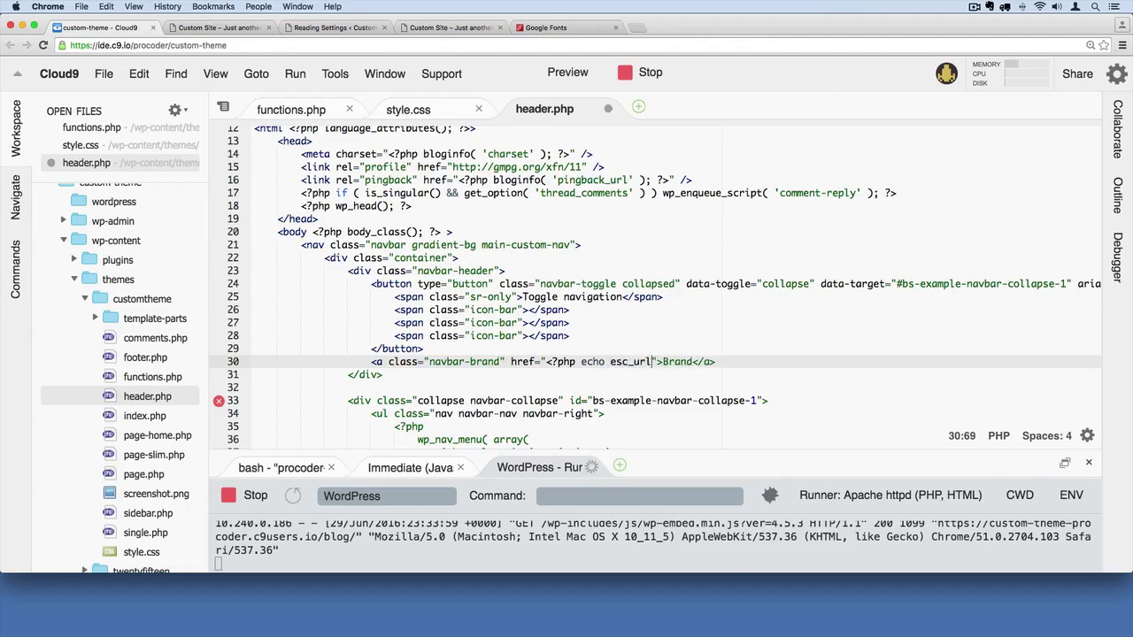
text(home_url()
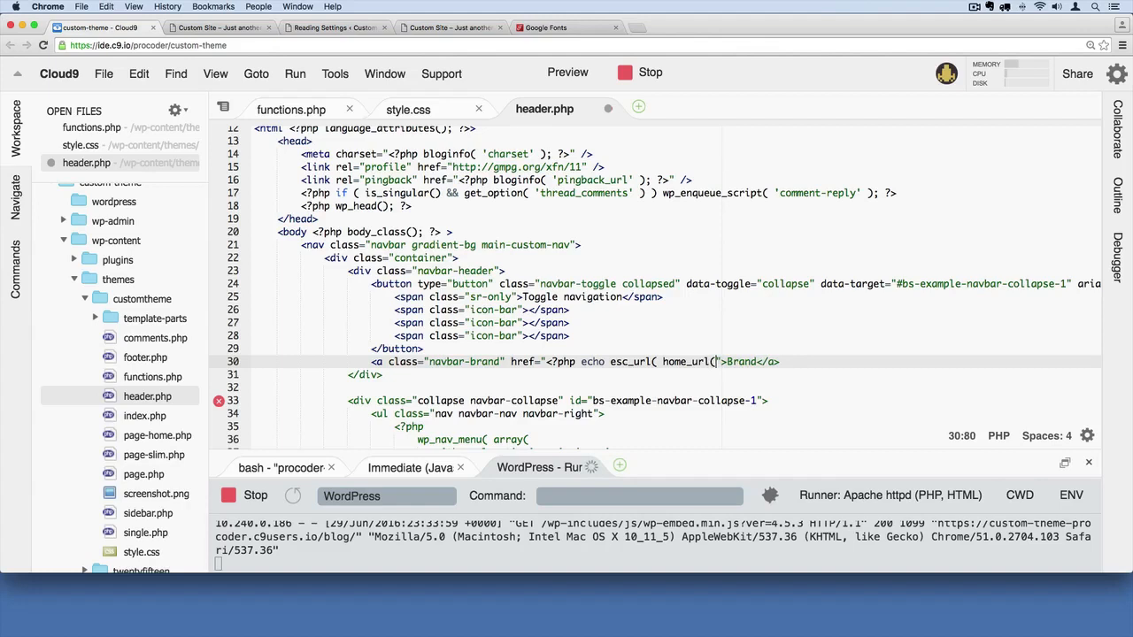
text('/' ) ); ?>)
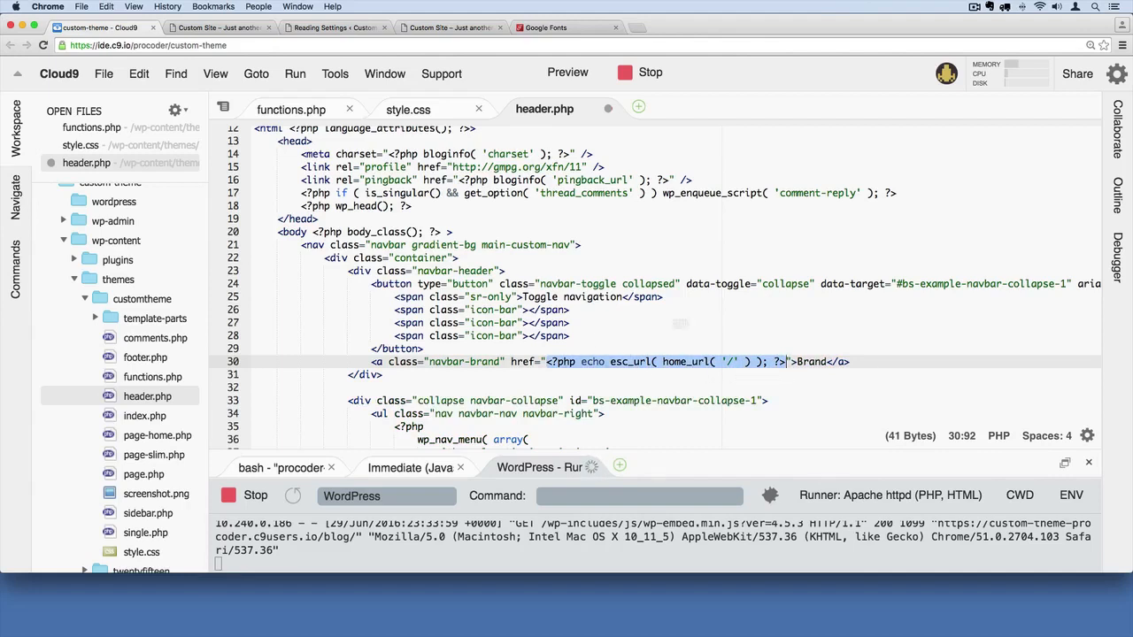
mouse_move(575, 382)
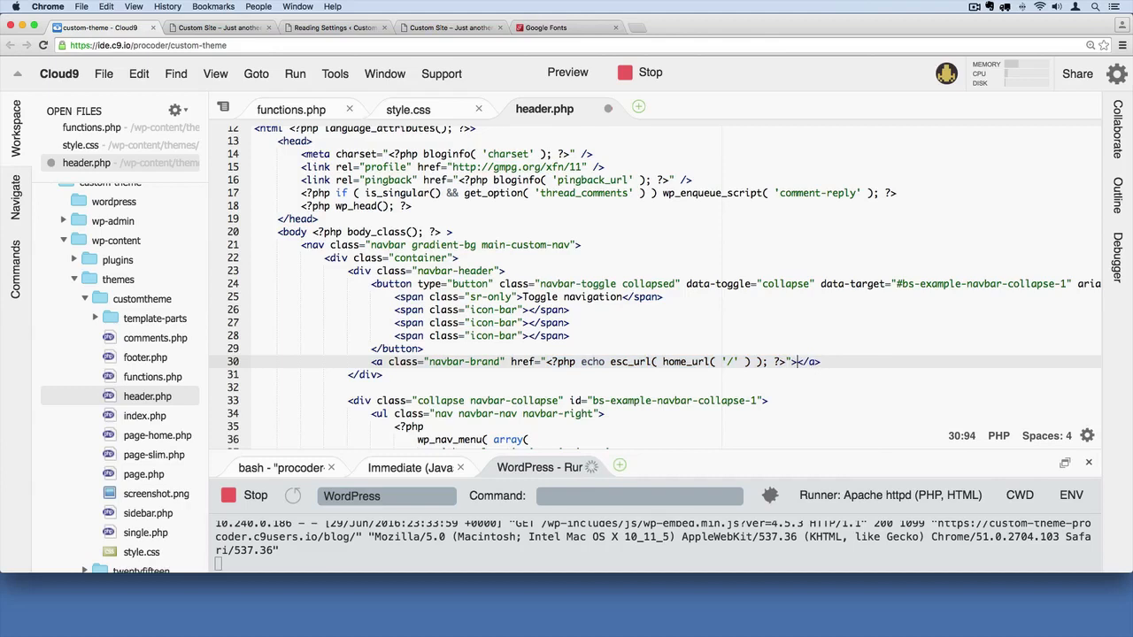
Step: Replace the brand text with <?php bloginfo( 'name' ) ?> and save header.php
text(Company Nam)
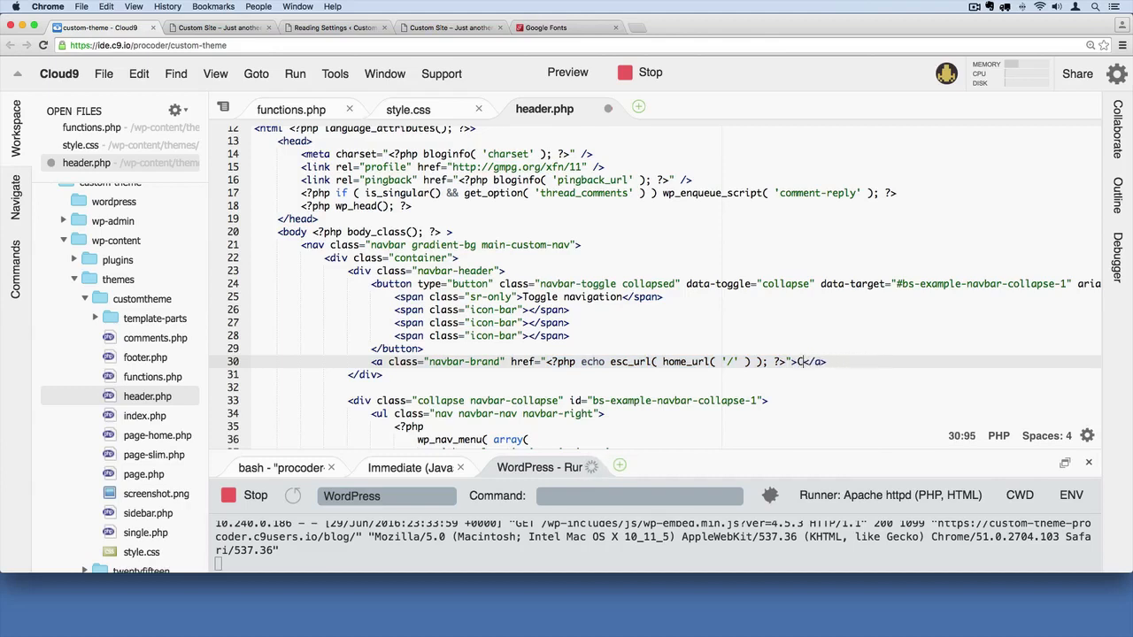
text(<?php  ?>)
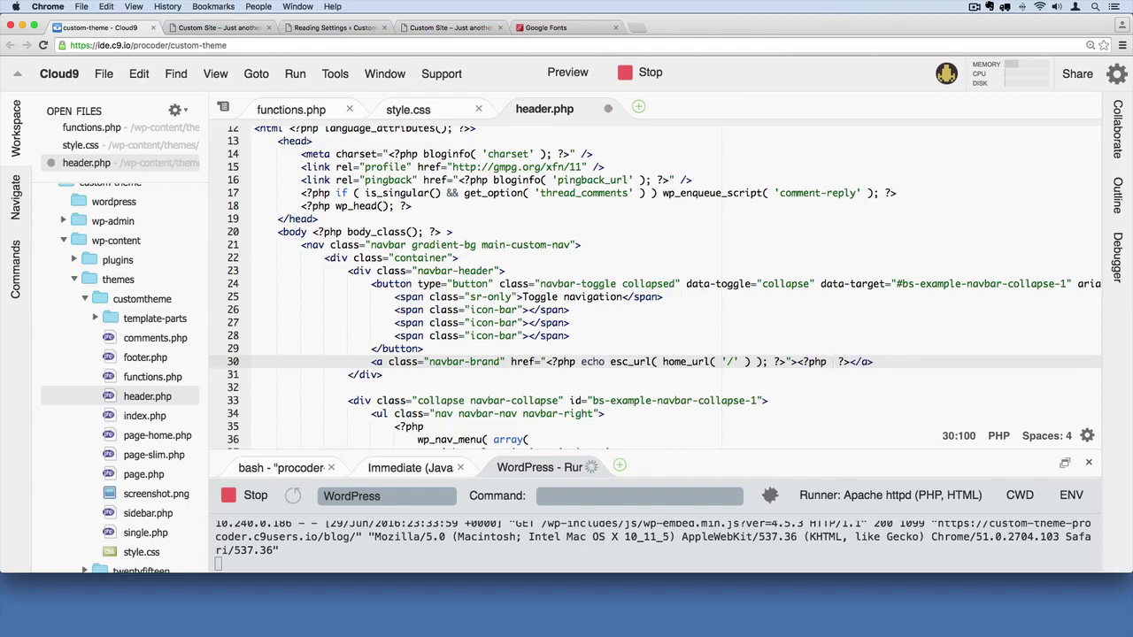
text(bloginfo()
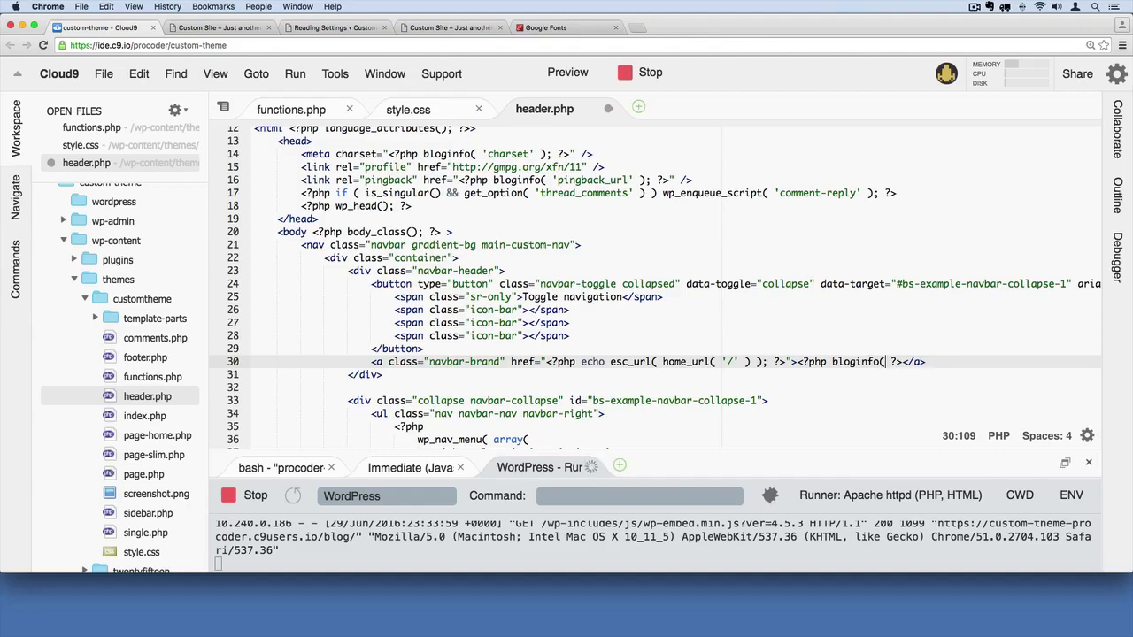
text('name' ))
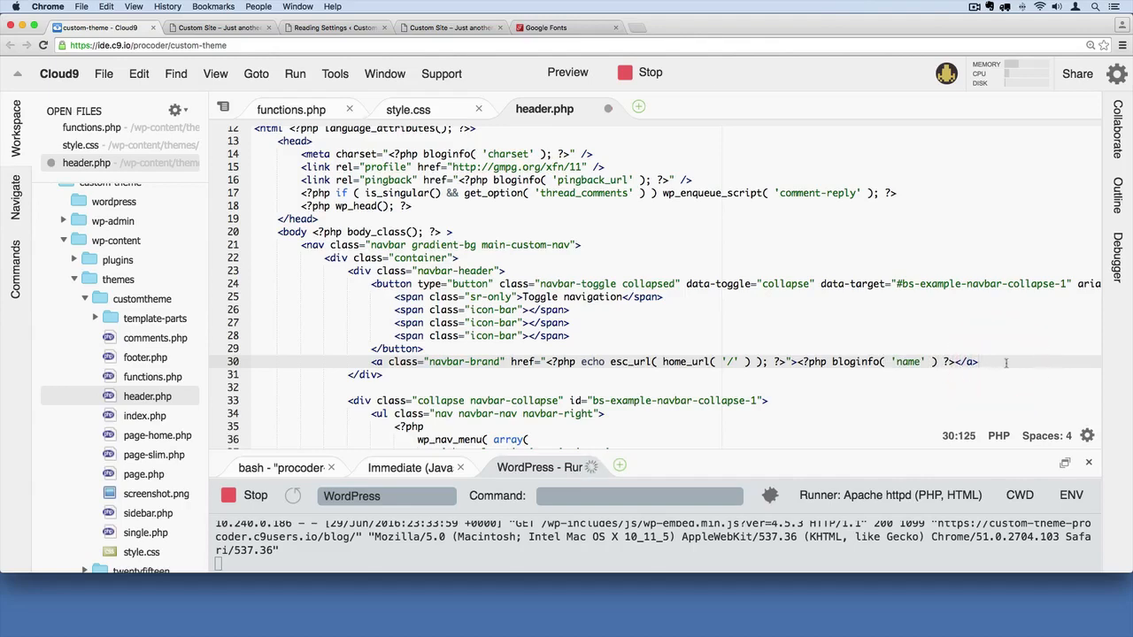
key(cmd+s)
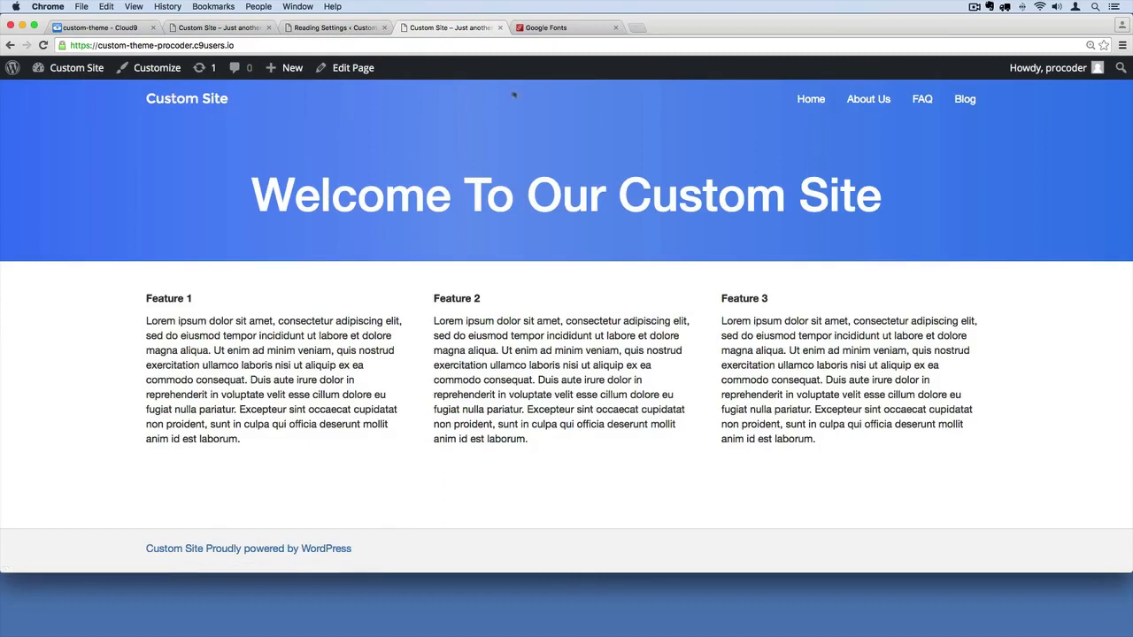
Step: Review the Montserrat embed code in Google Fonts, then return to header.php in Cloud9
click(567, 27)
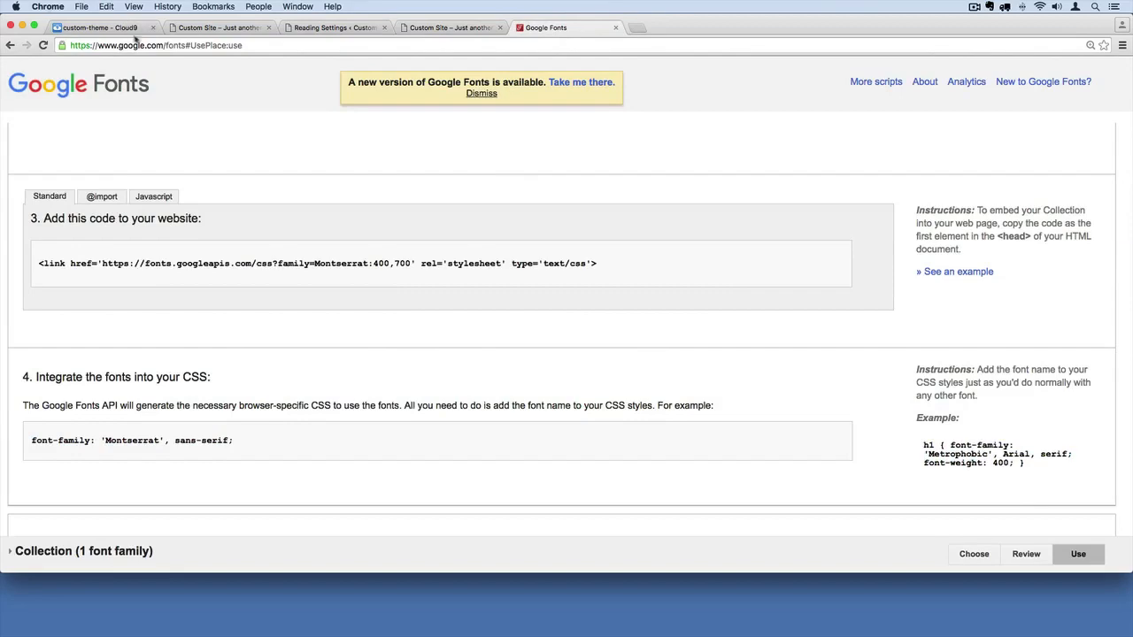
click(217, 28)
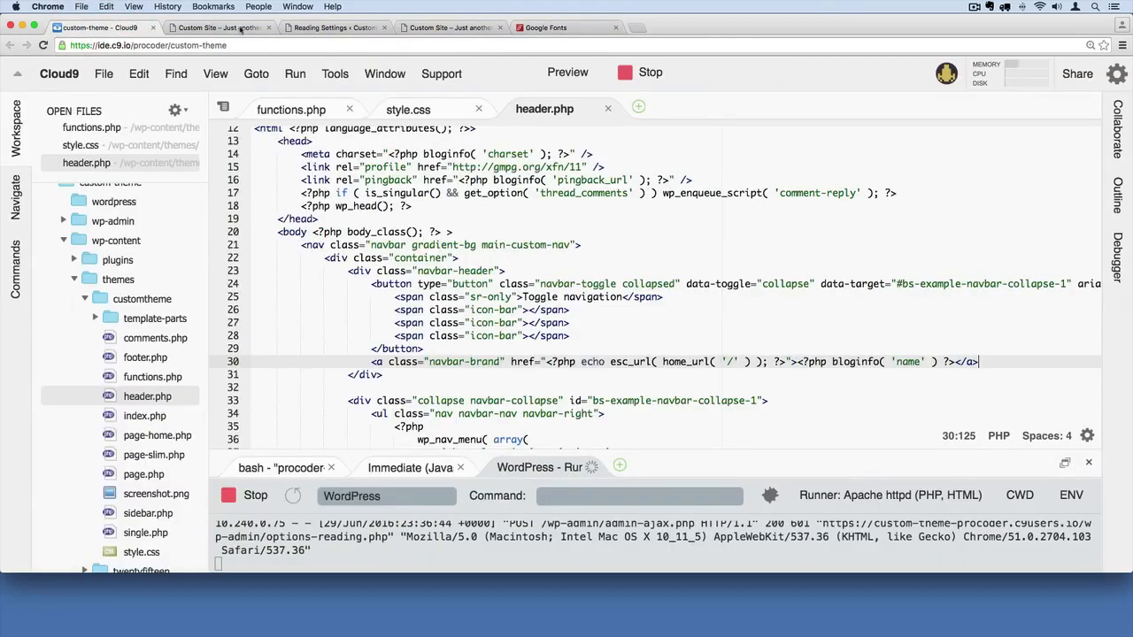
Step: Add an h2 rule with font-family: 'Montserrat', sans-serif; to style.css and save
click(407, 108)
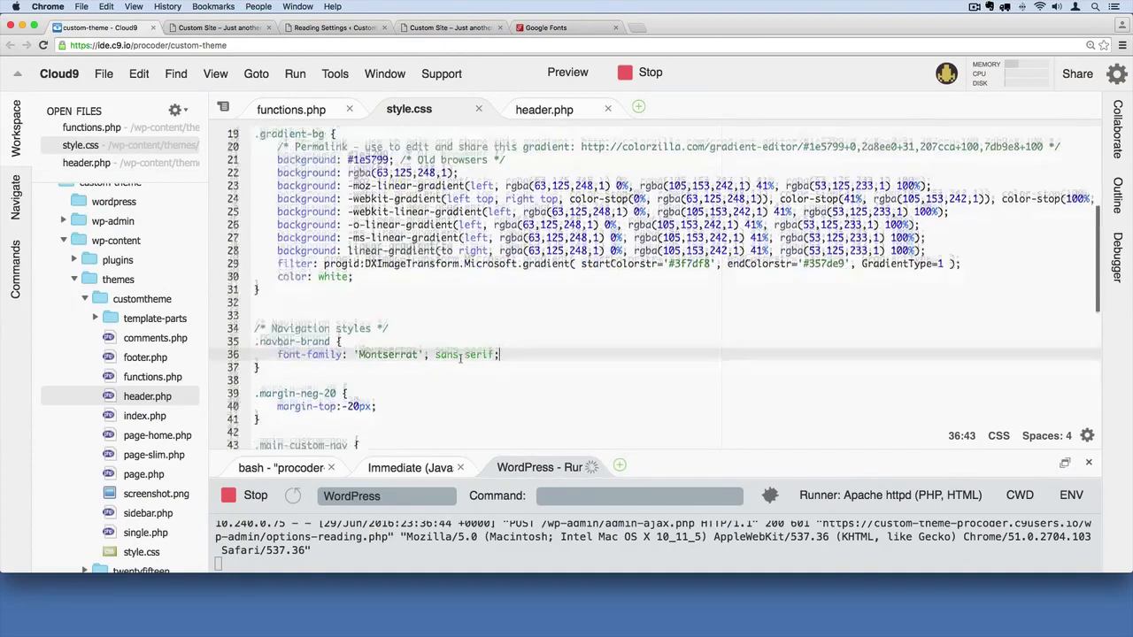
scroll(down, 3)
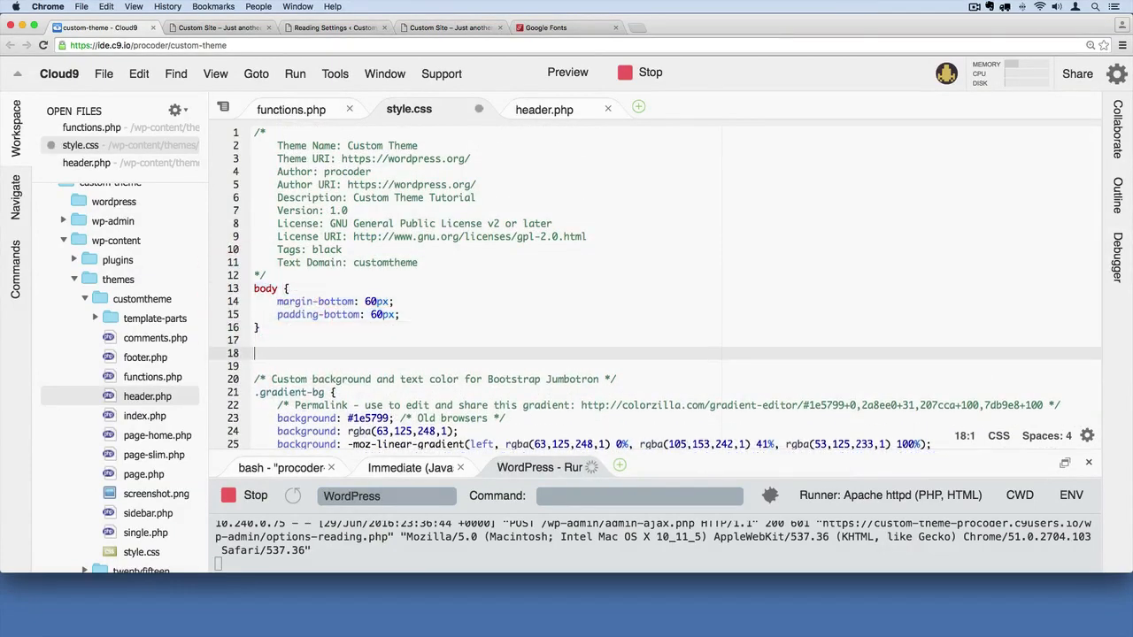
text(h2 {)
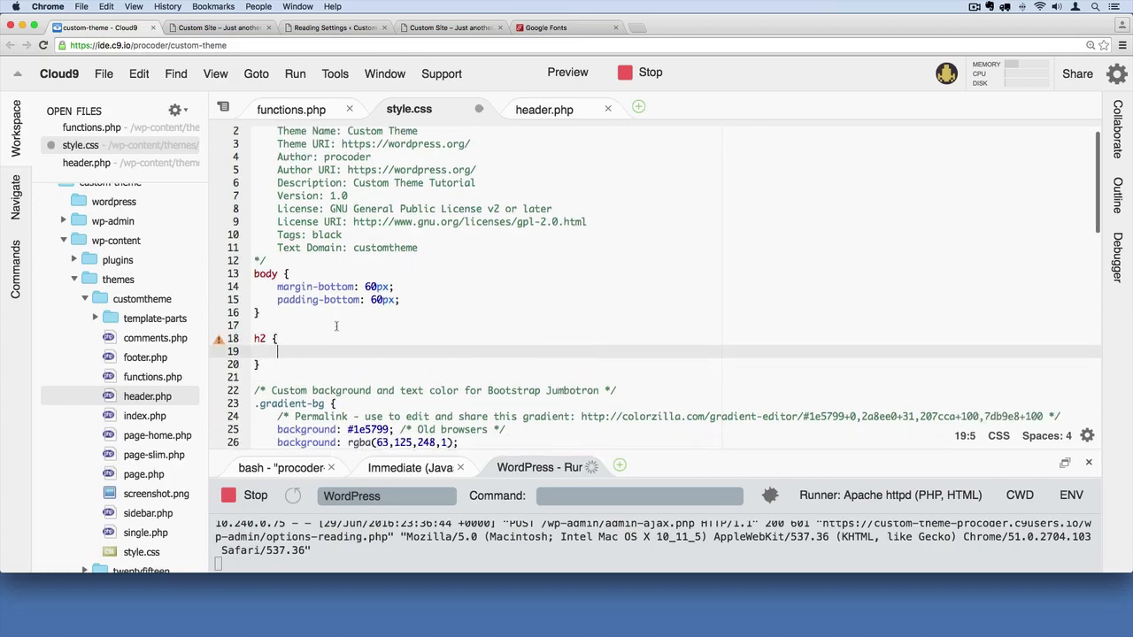
scroll(down, 3)
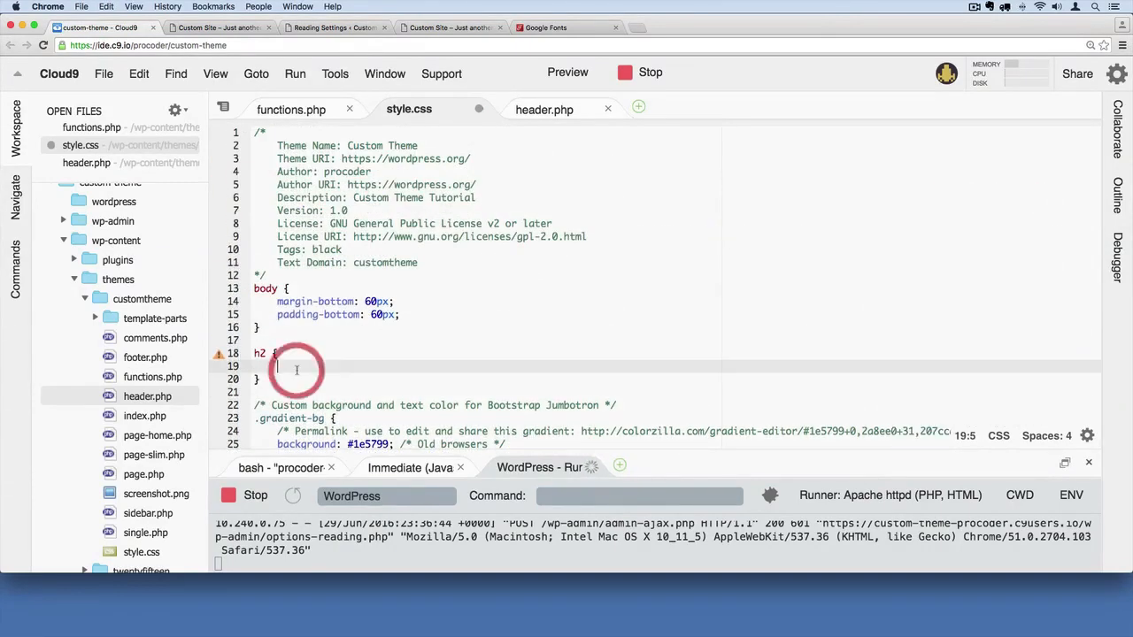
text(font-family: 'Montserrat', sans-serif;)
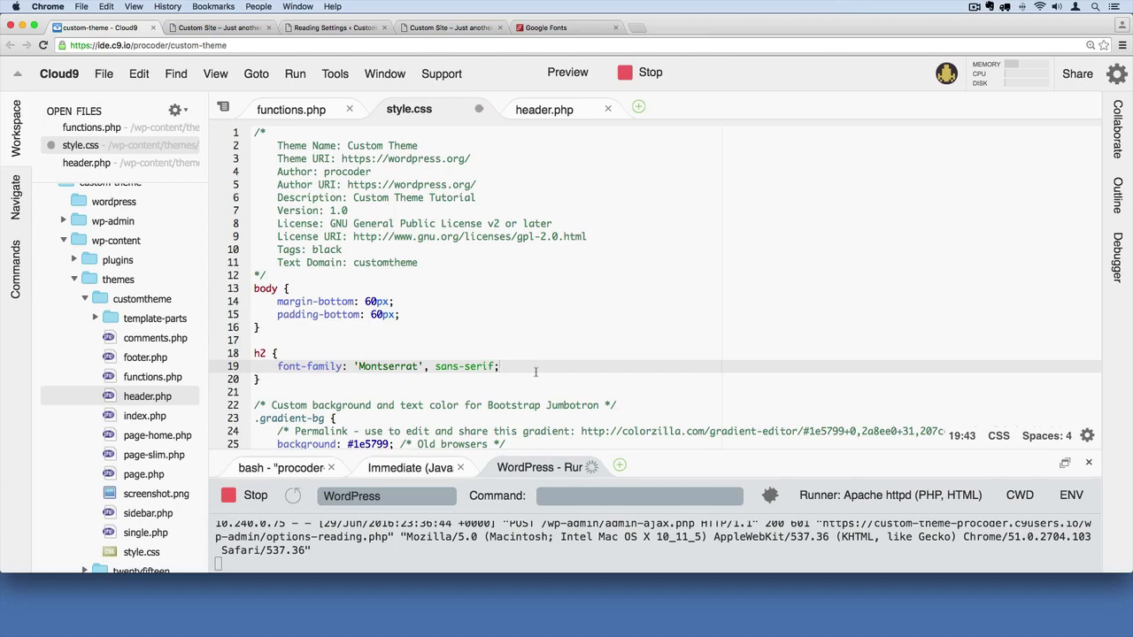
key(cmd+s)
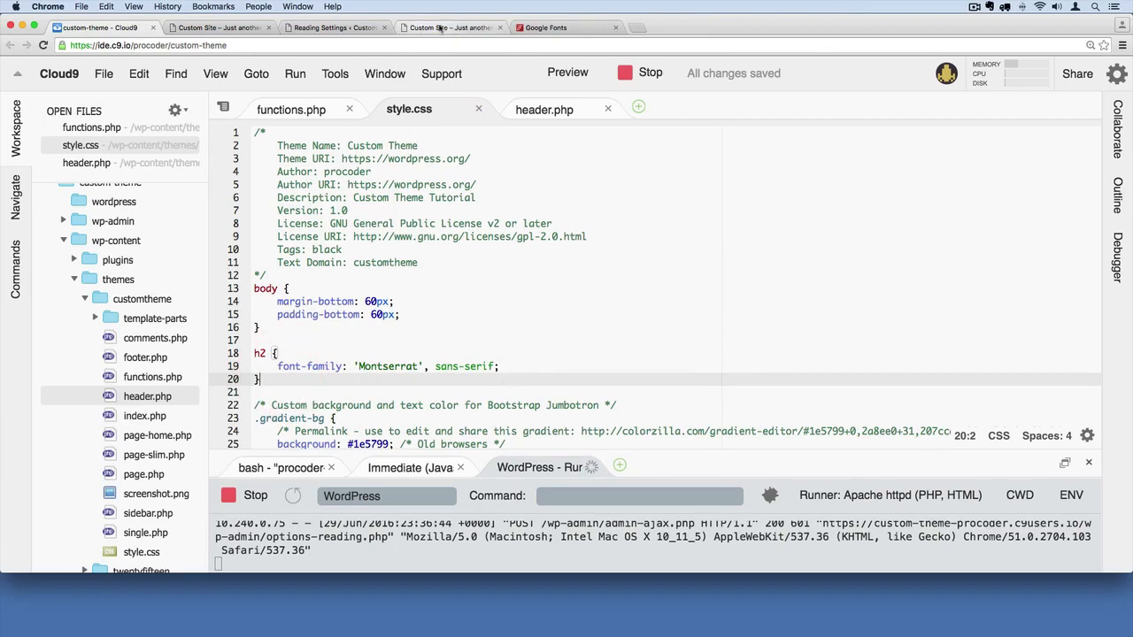
Step: Check the Blog page's Montserrat headings on the live site, then switch to Google Fonts
click(450, 27)
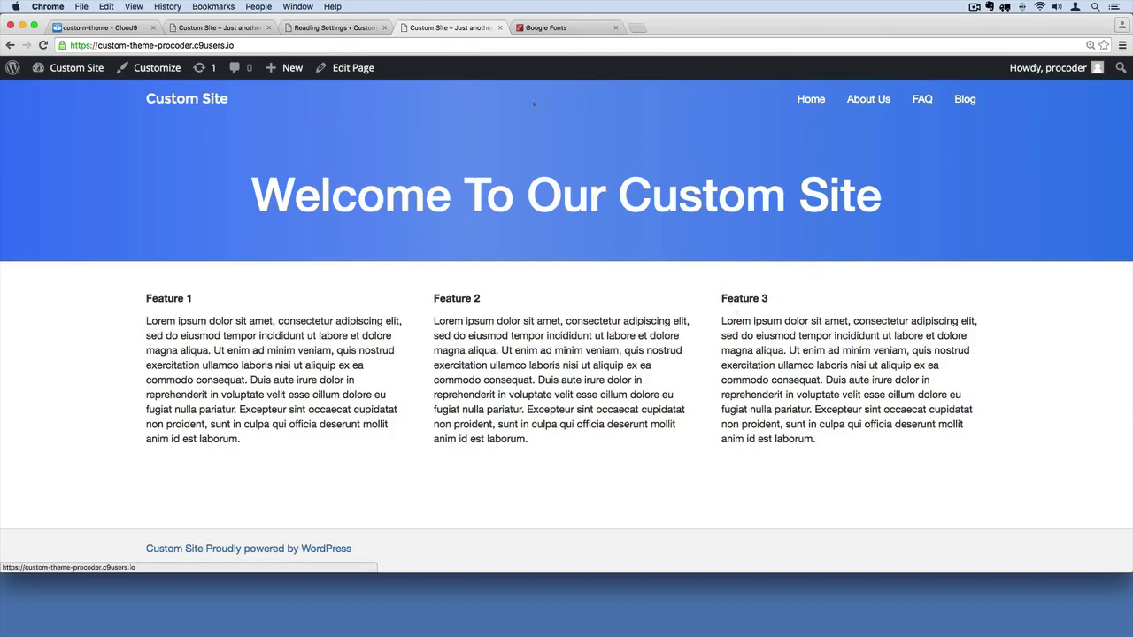
click(963, 98)
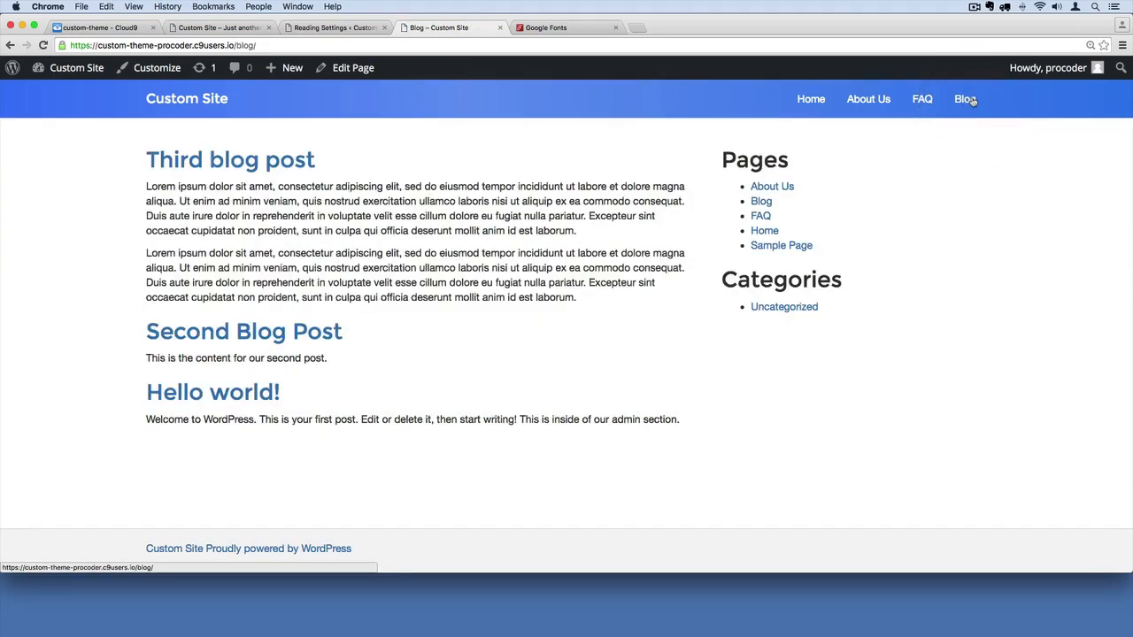
double_click(261, 159)
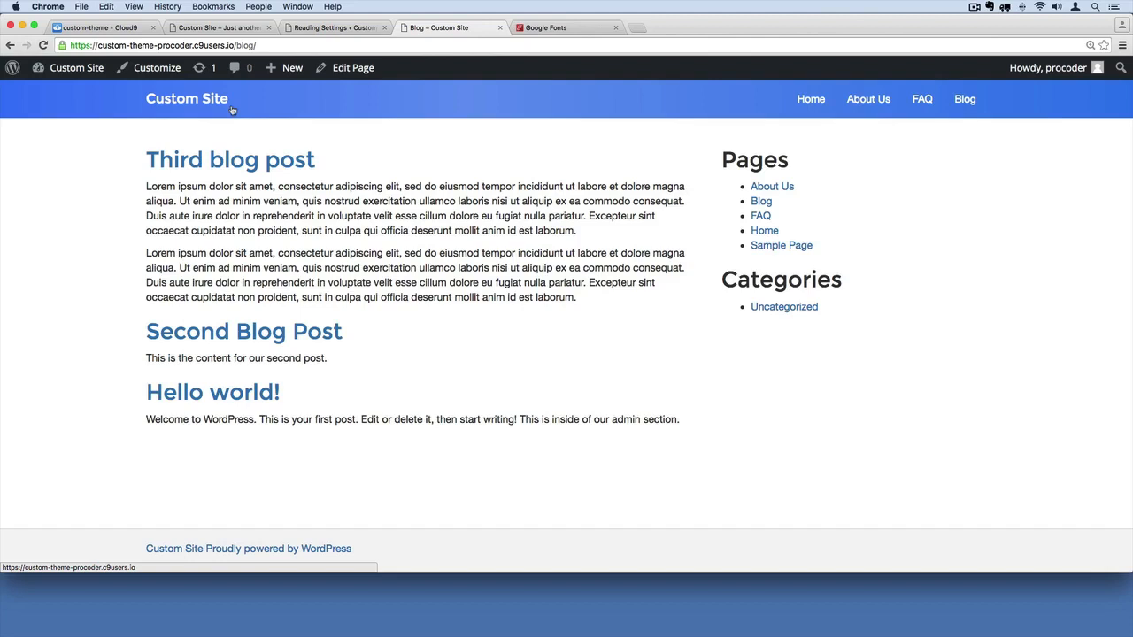
mouse_move(280, 149)
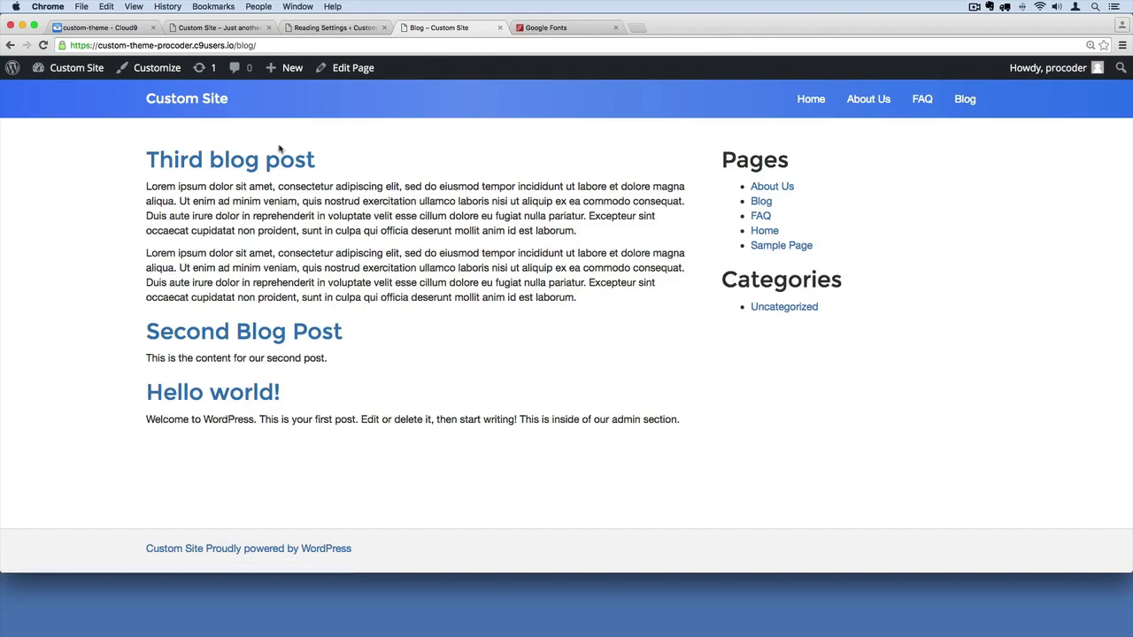
click(545, 27)
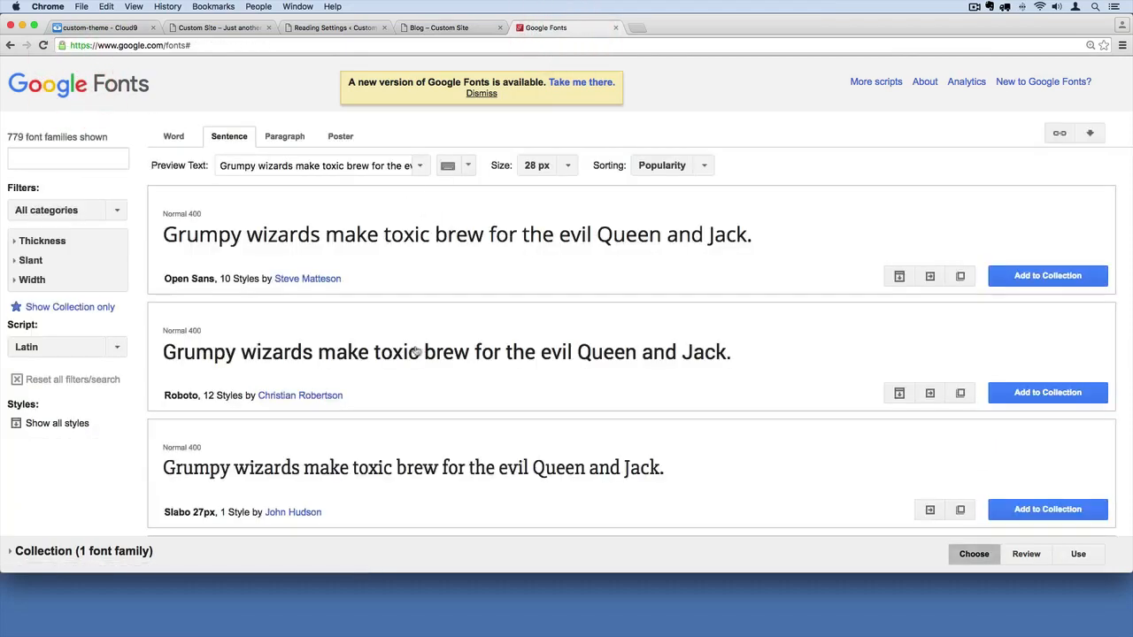
Step: Browse further down the Google Fonts catalogue, then return to the site's Blog page
scroll(down, 3)
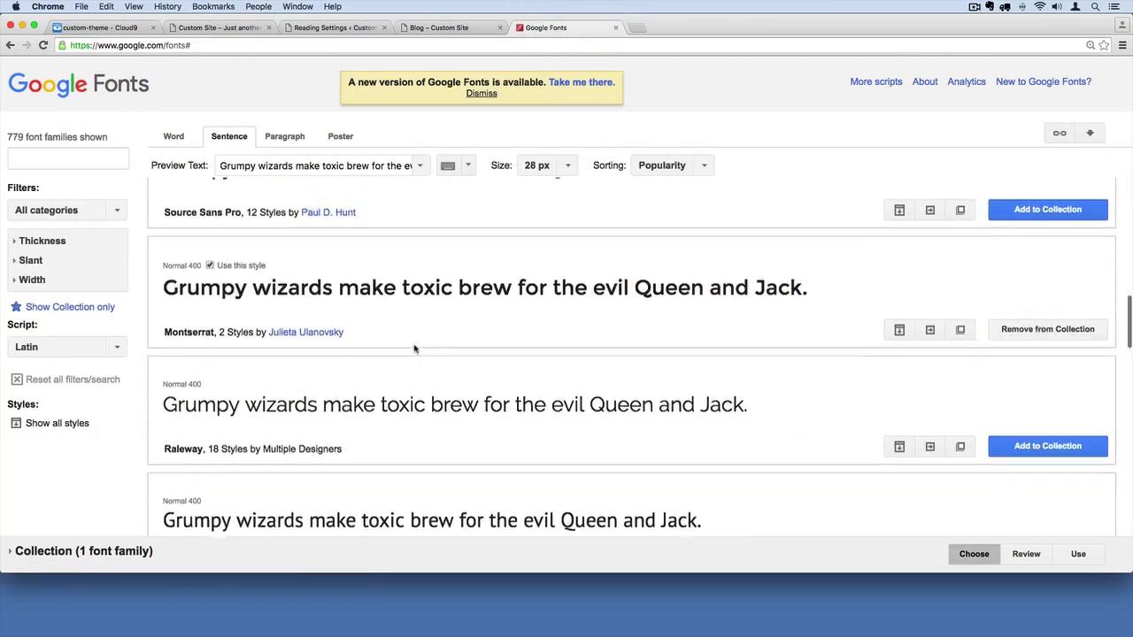
scroll(down, 3)
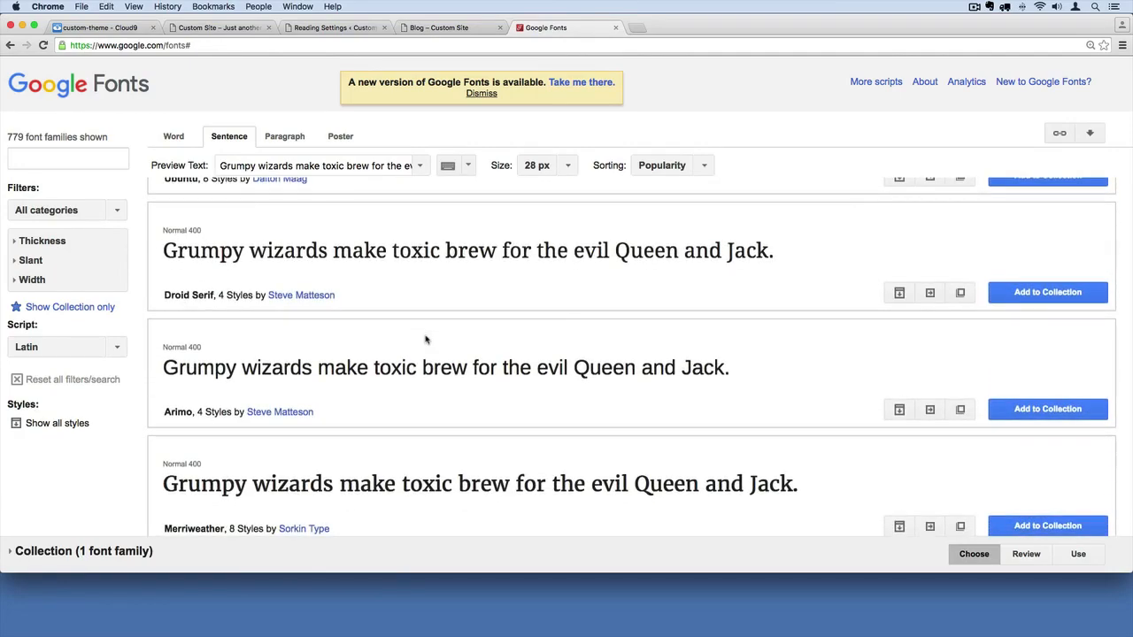
scroll(down, 3)
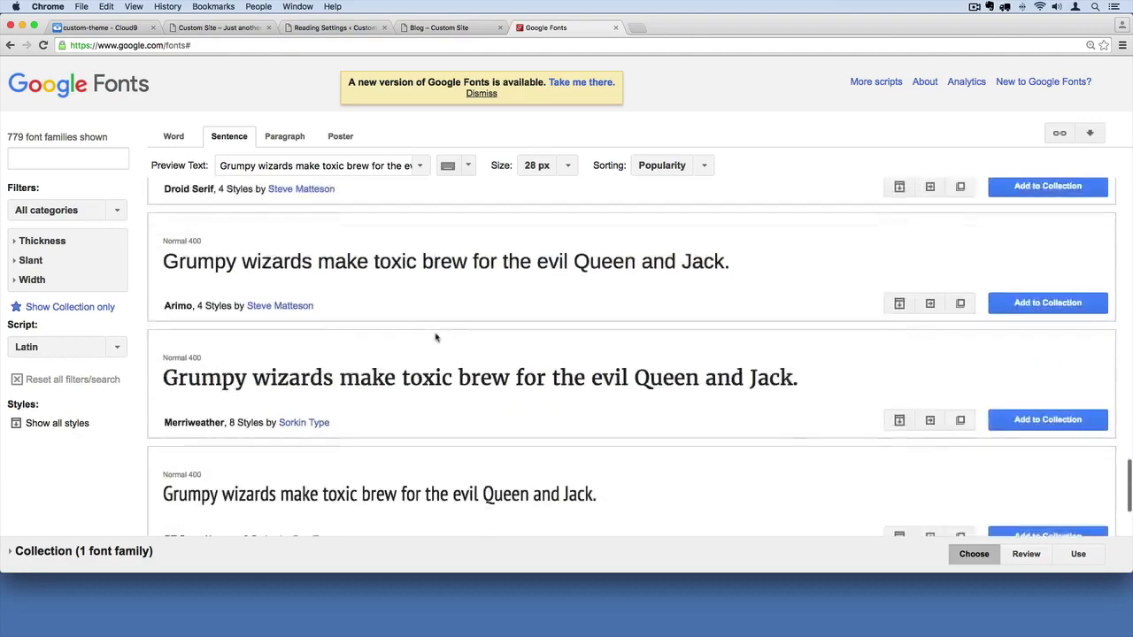
click(84, 27)
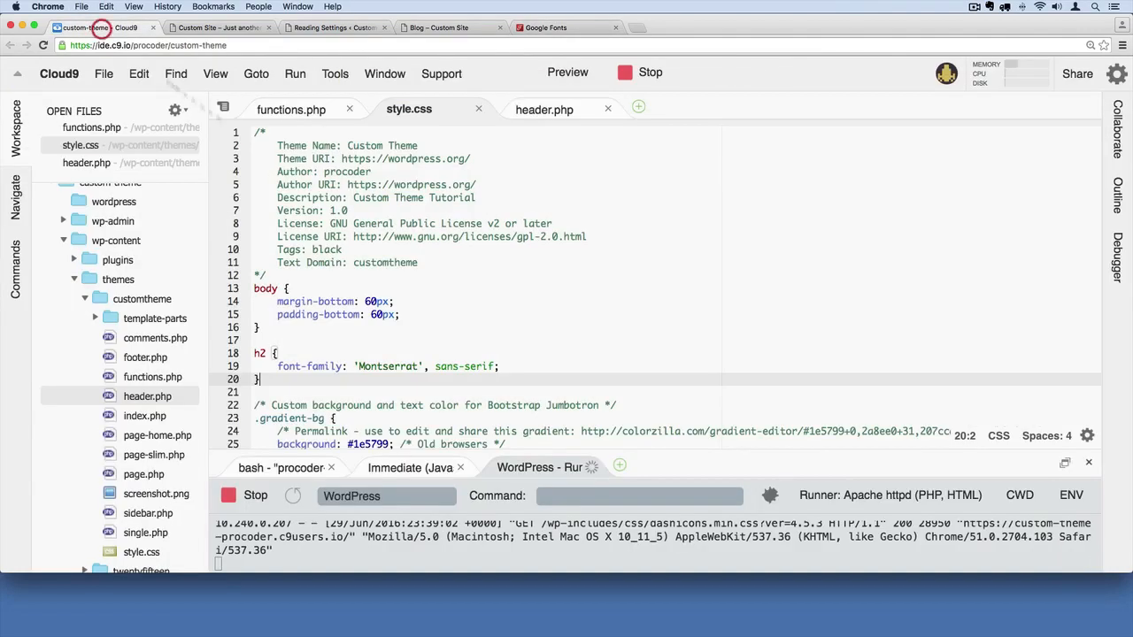
click(436, 27)
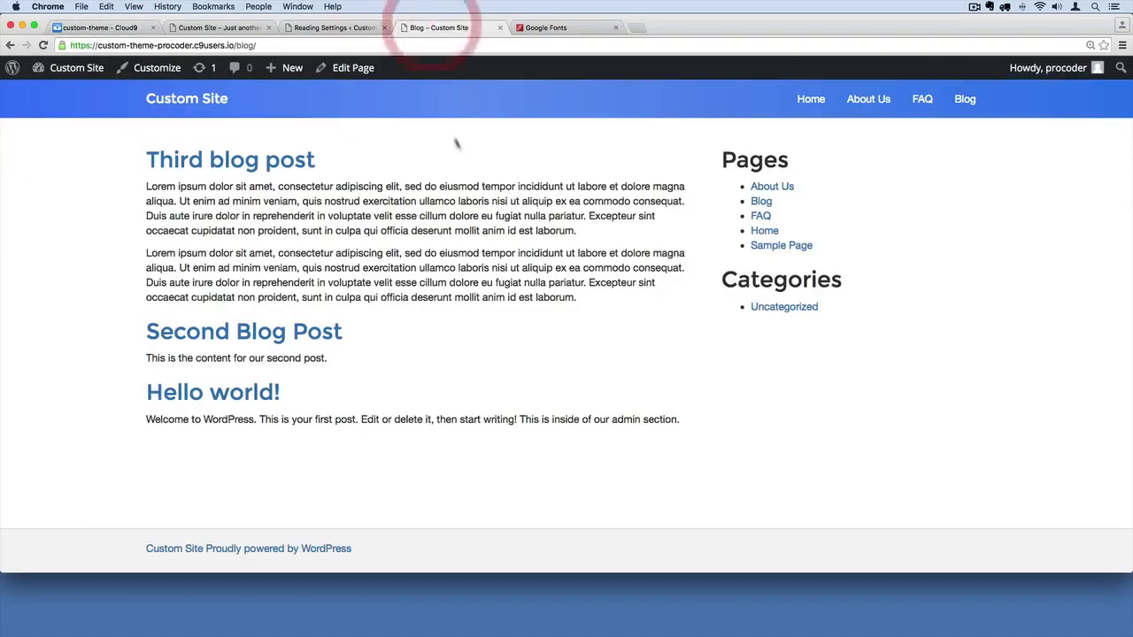